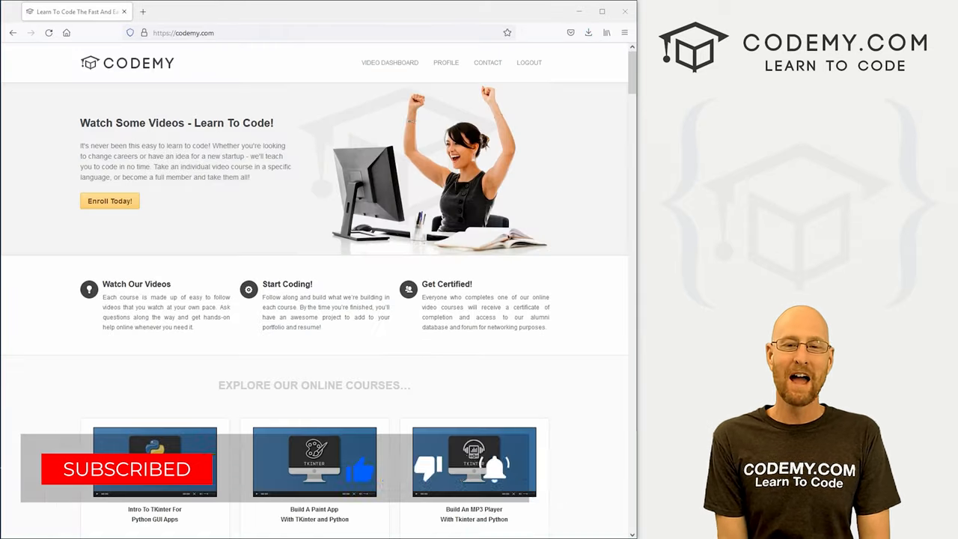
# Scroll down admin's profile page to review the profile picture and Follows card.
pyautogui.scroll(-3)
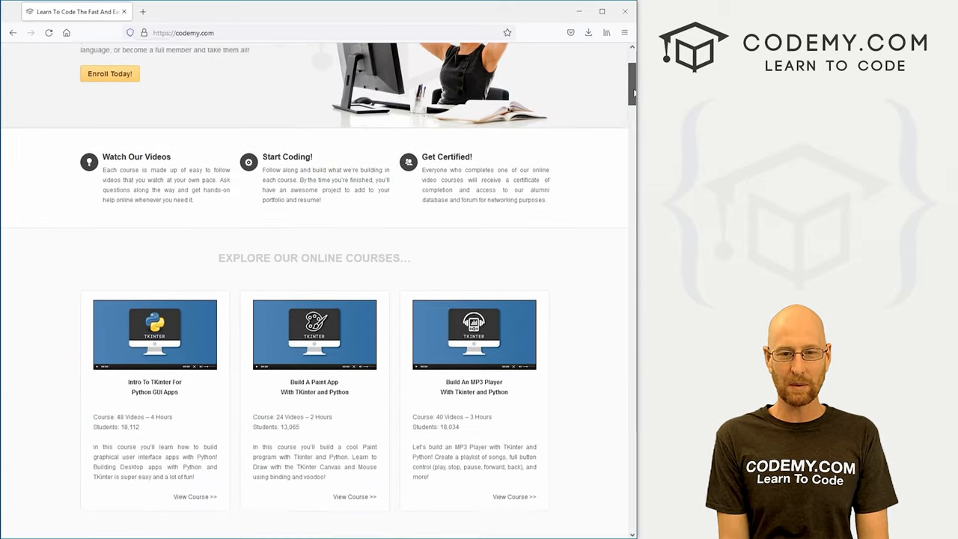
pyautogui.scroll(-3)
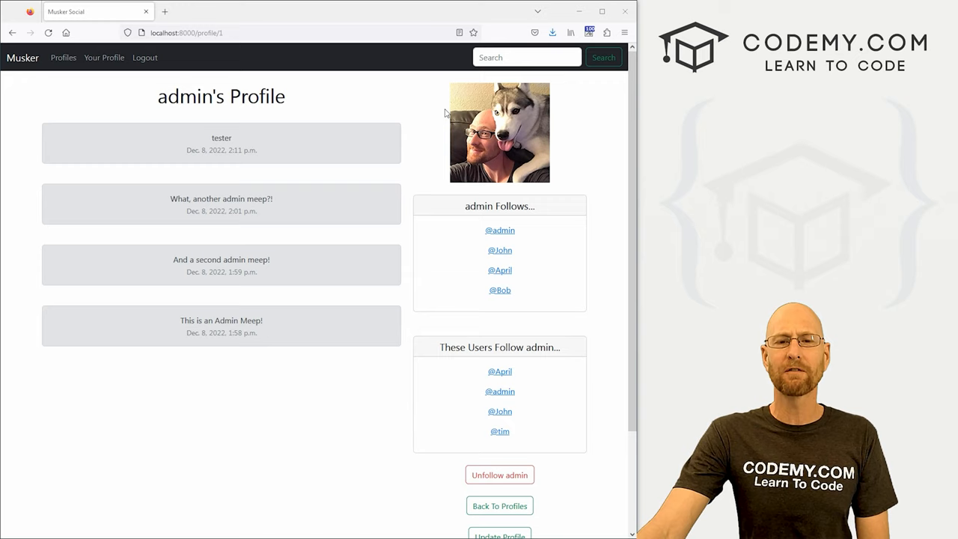
pyautogui.moveTo(451, 157)
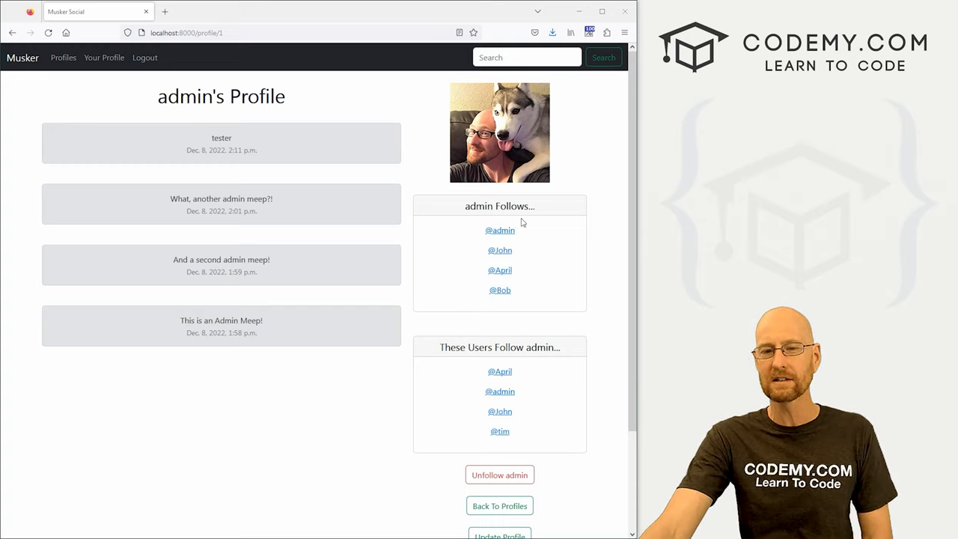
pyautogui.moveTo(551, 216)
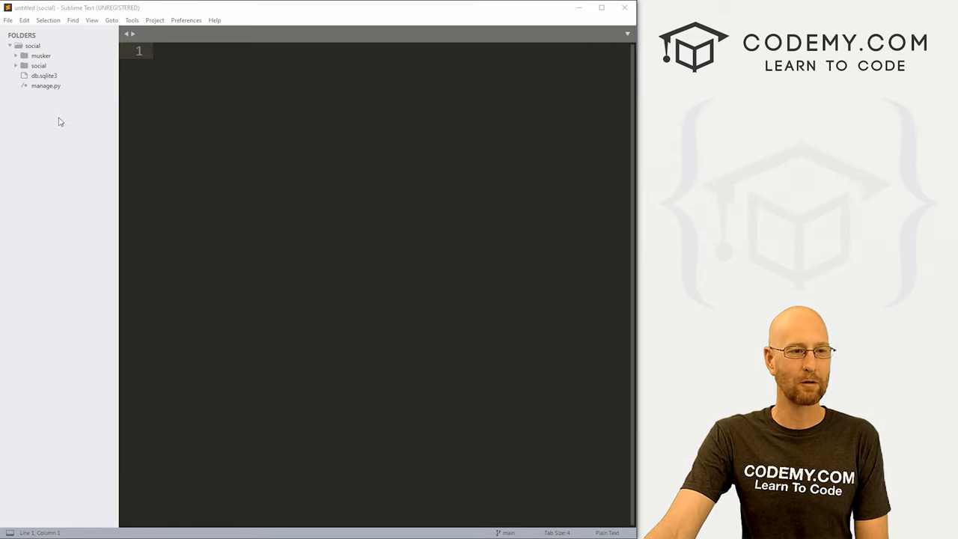
# Open the project's settings.py and add 'import os' below the pathlib import.
pyautogui.click(39, 66)
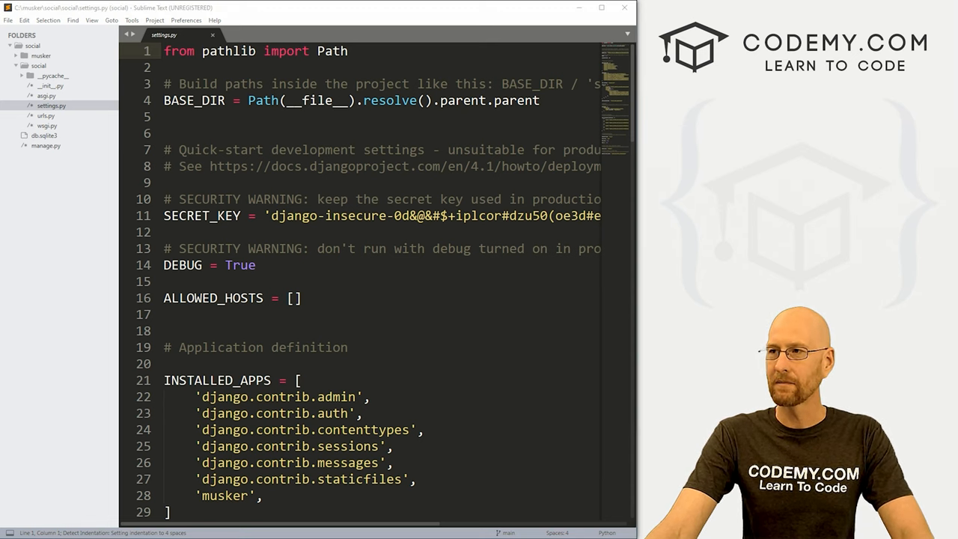
pyautogui.write('import os')
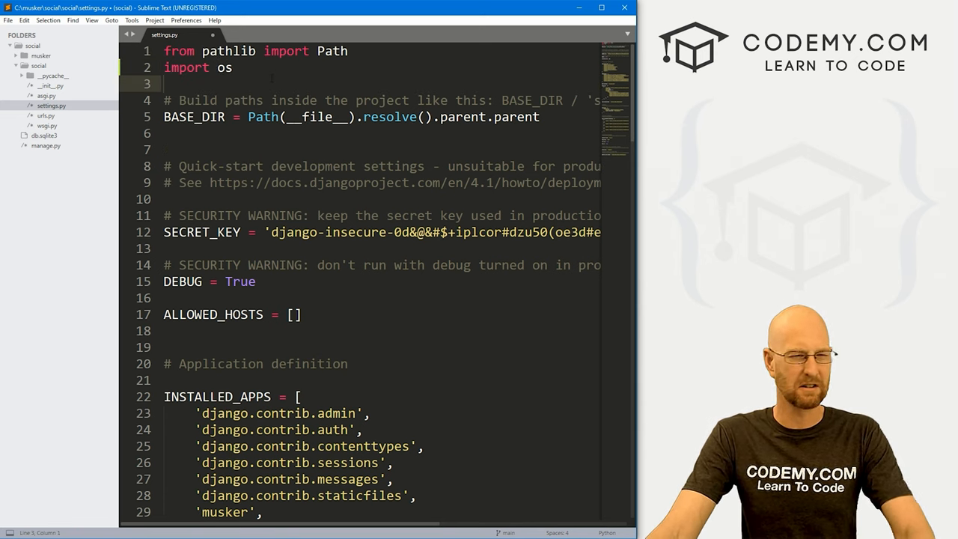
pyautogui.scroll(-3)
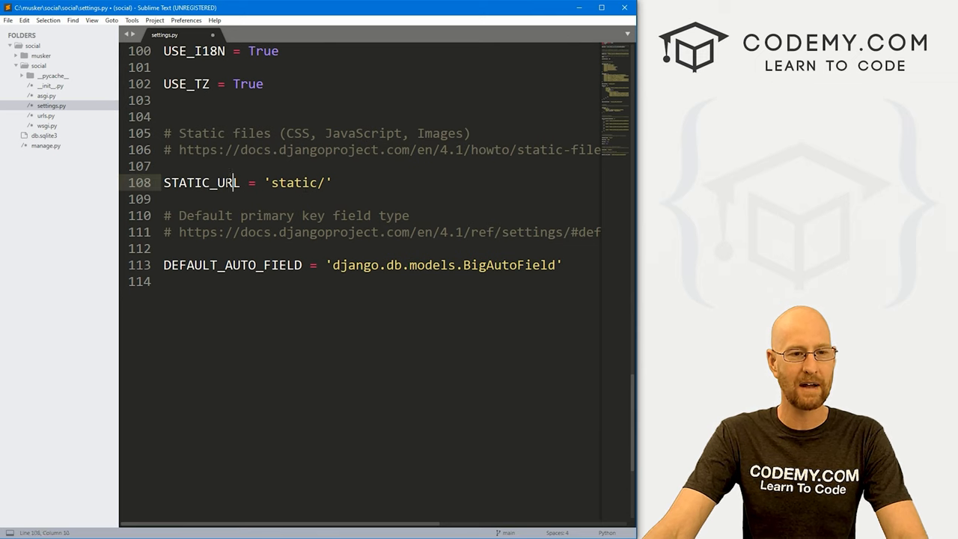
# Add blank lines below the STATIC_URL setting to make room for media settings.
pyautogui.doubleClick(295, 183)
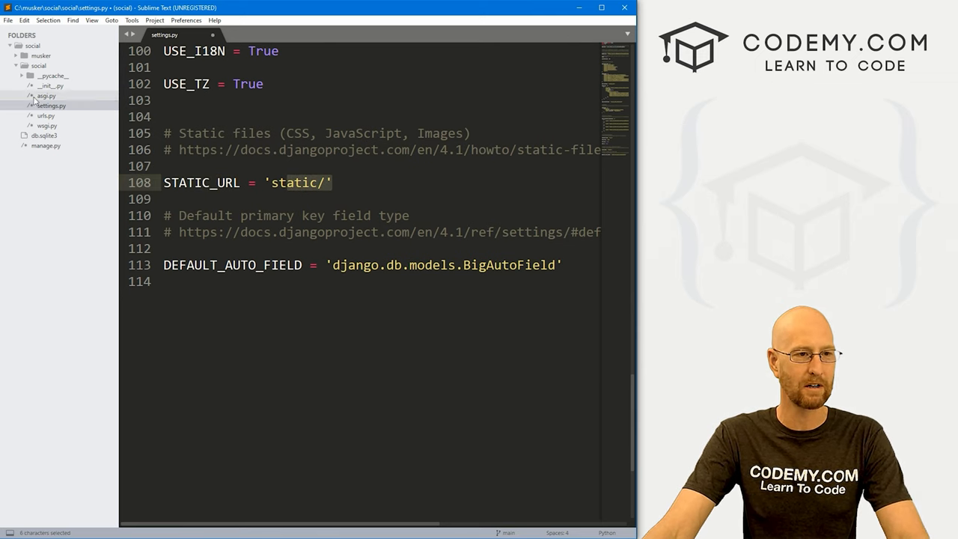
pyautogui.click(41, 55)
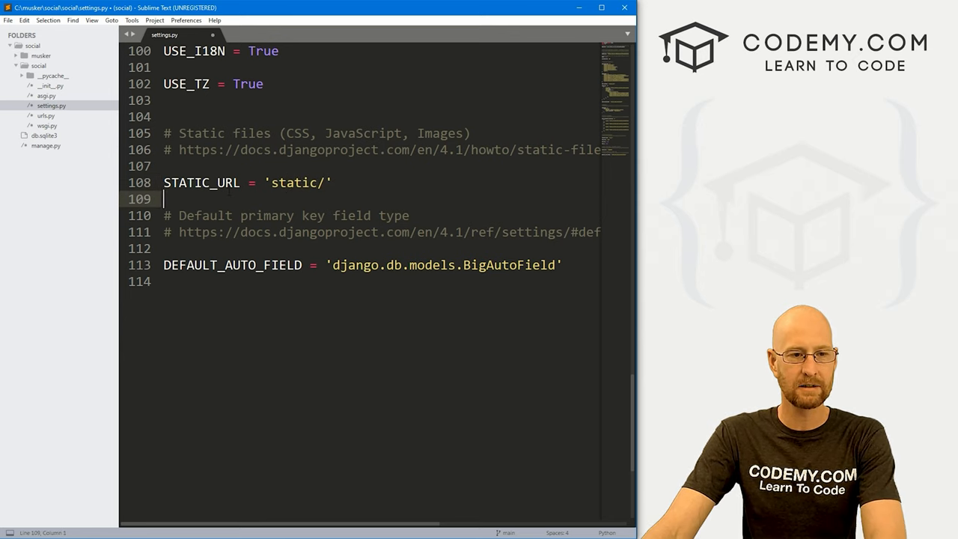
pyautogui.press('enter')
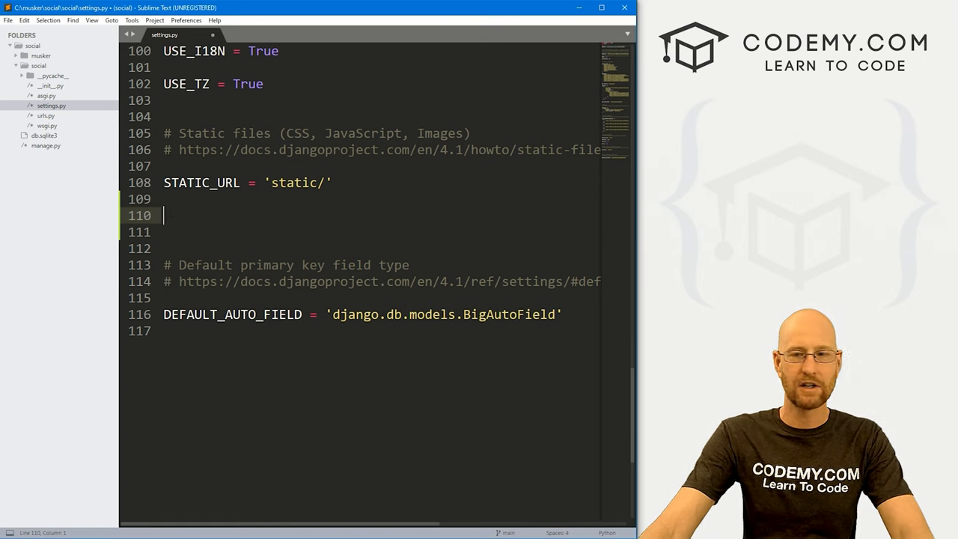
# Define MEDIAL_URL = 'media/' below STATIC_URL.
pyautogui.write('MEDIAL')
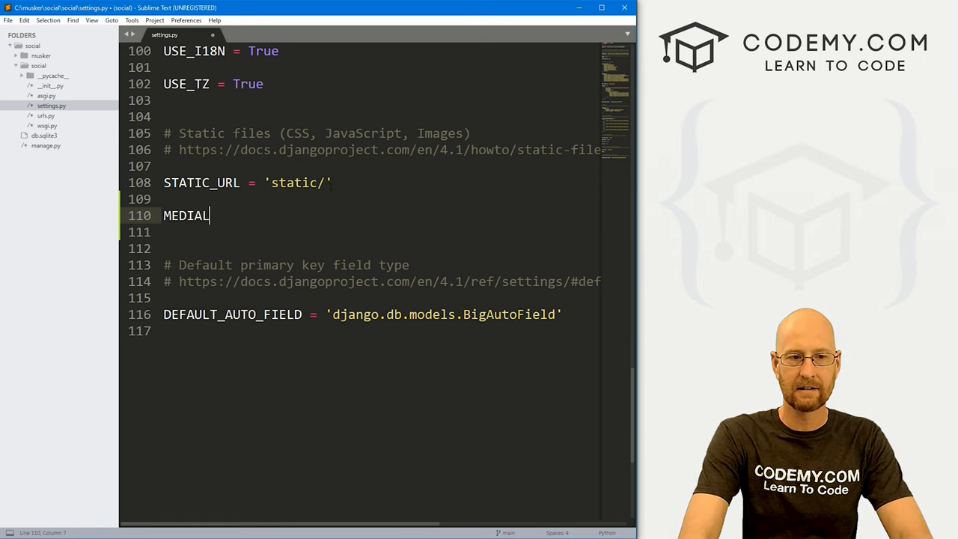
pyautogui.write('_URL')
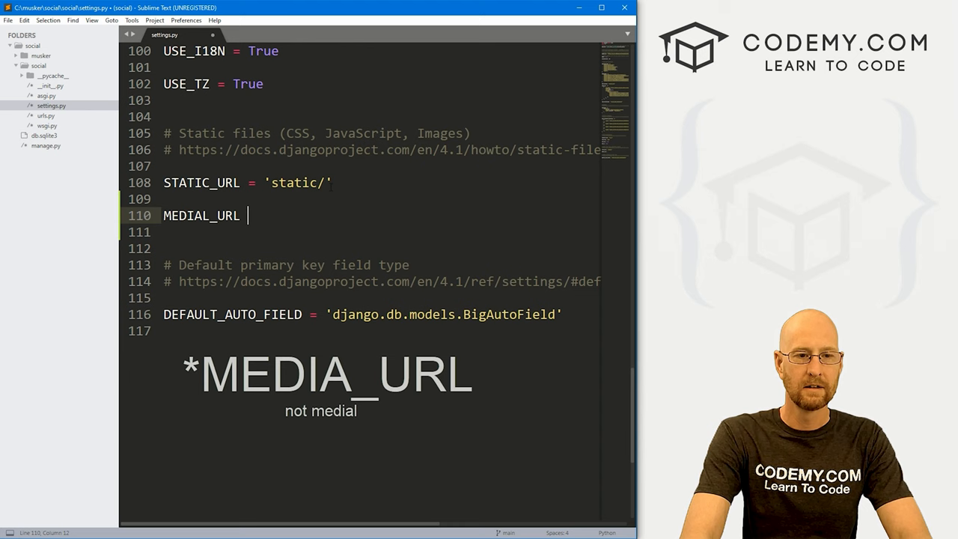
pyautogui.write("= 'media/")
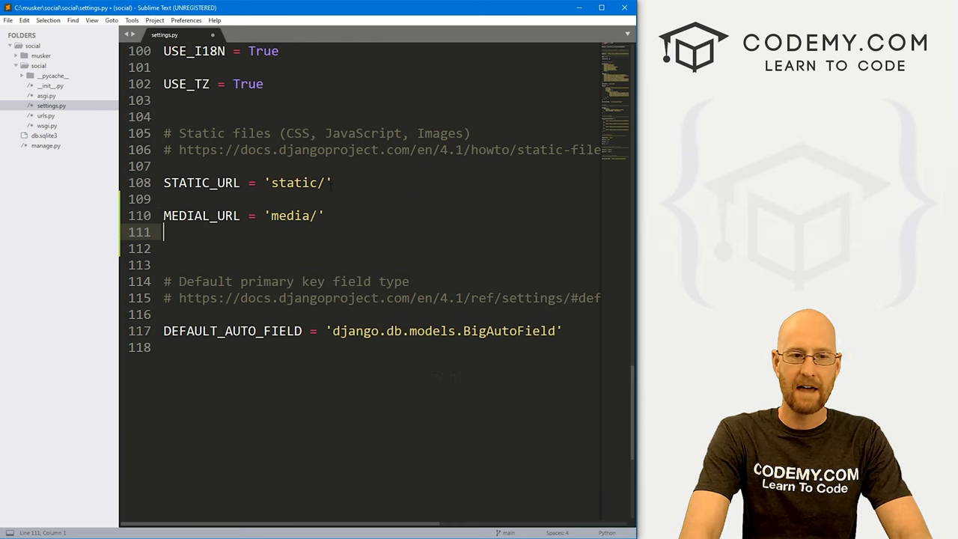
# Define MEDIA_ROOT = os.path.join(BASE_DIR, 'media') and save settings.py.
pyautogui.write('MEDI')
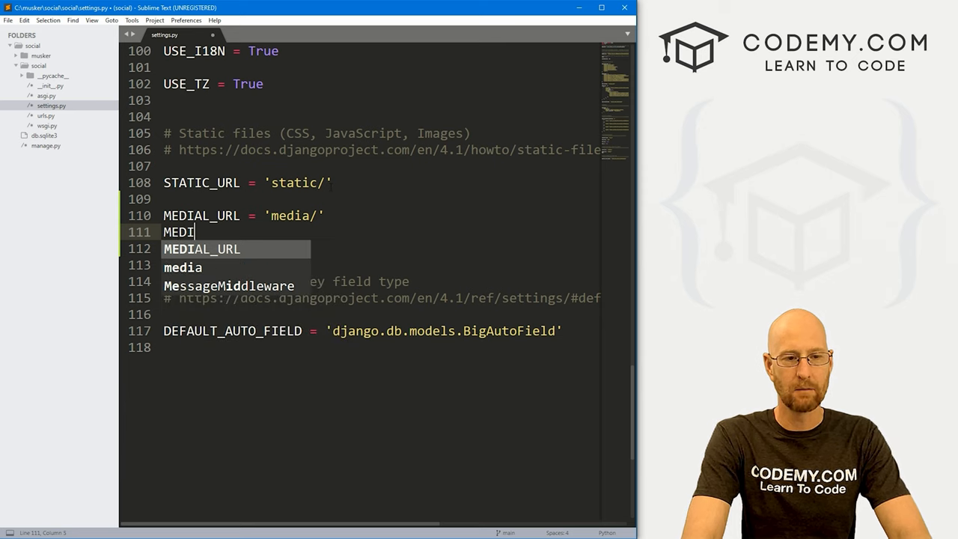
pyautogui.write('_')
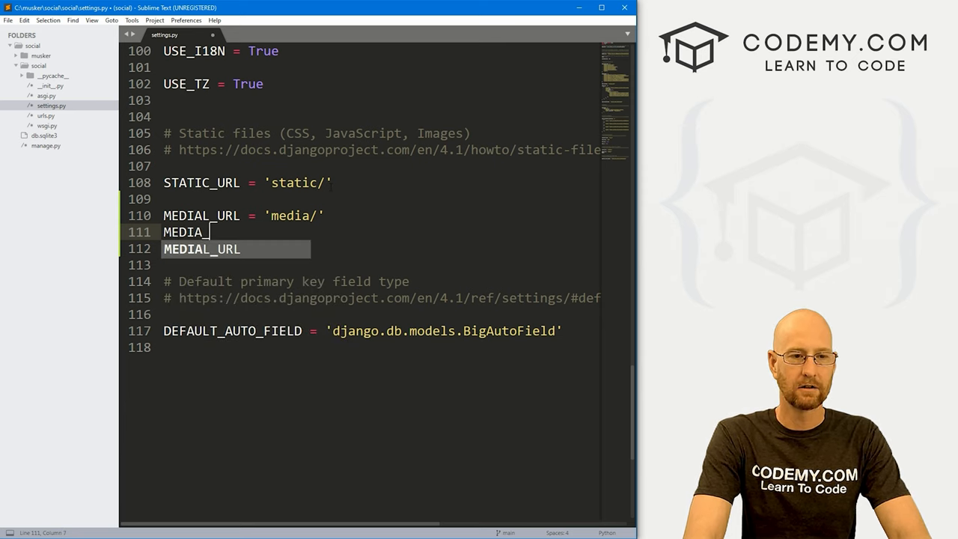
pyautogui.write('ROOT = os.')
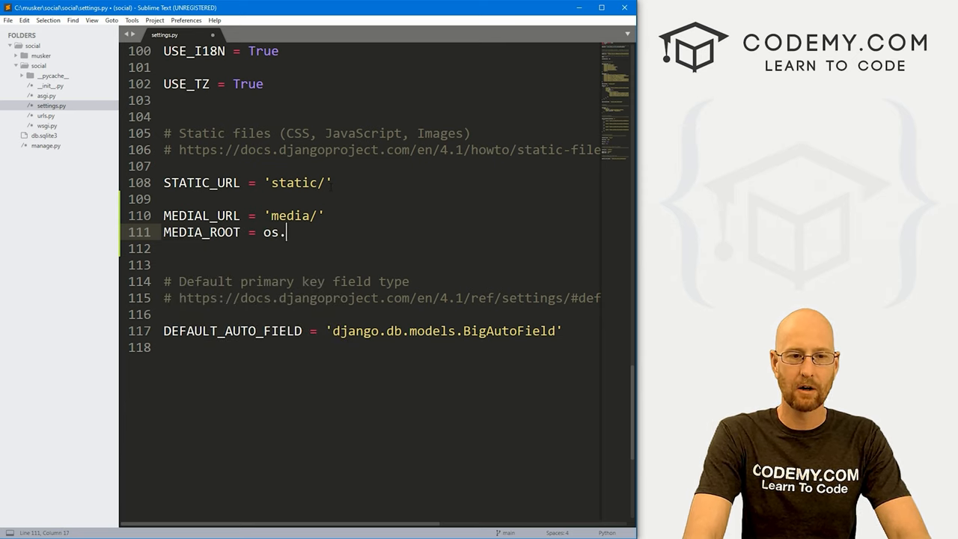
pyautogui.write('path.joi')
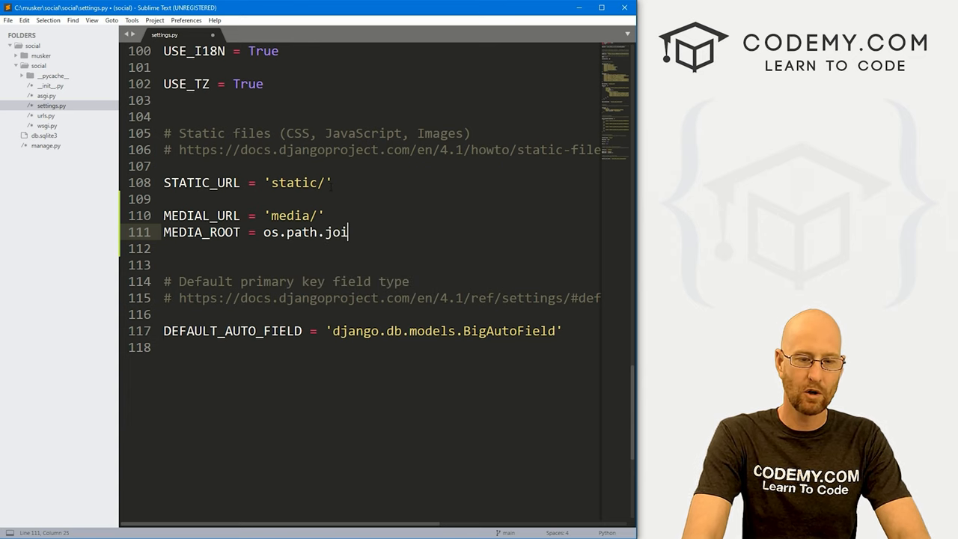
pyautogui.write('n(BASE')
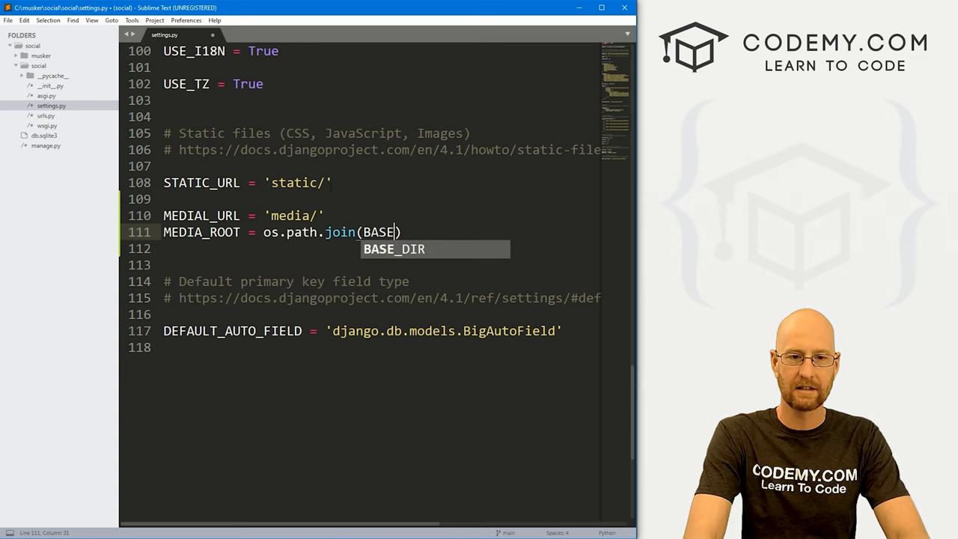
pyautogui.press('Tab')
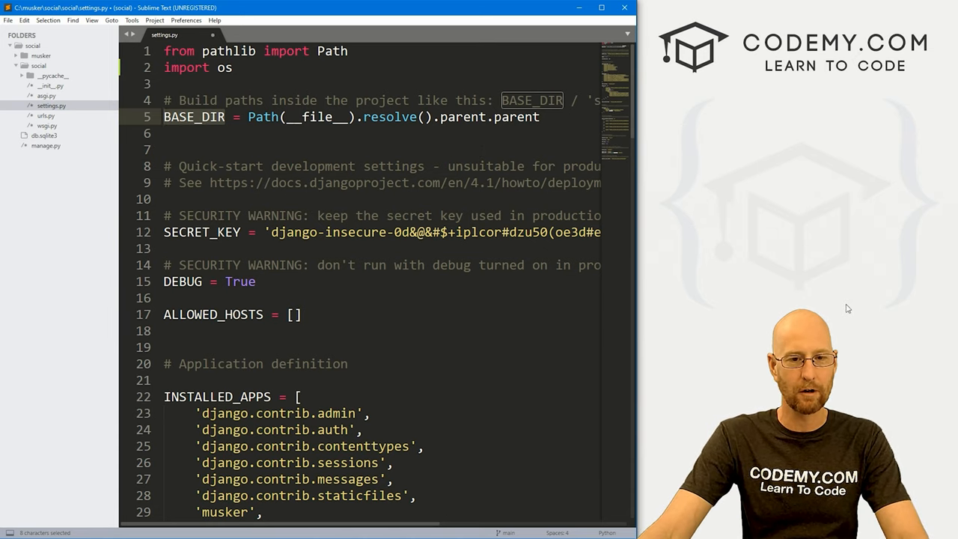
pyautogui.scroll(-3)
pyautogui.write("MEDIA_ROOT = os.path.join(BASE_DIR, 'media')")
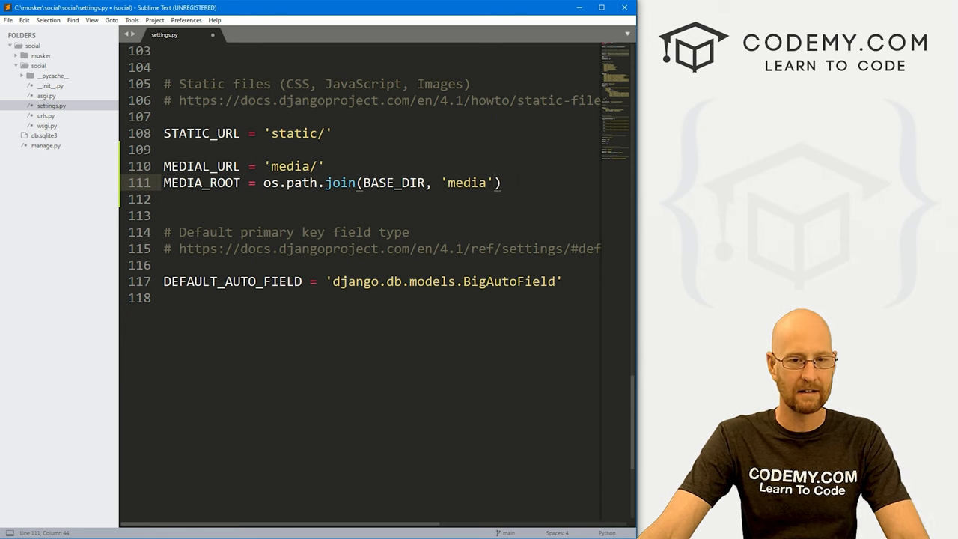
pyautogui.press('ctrl+s')
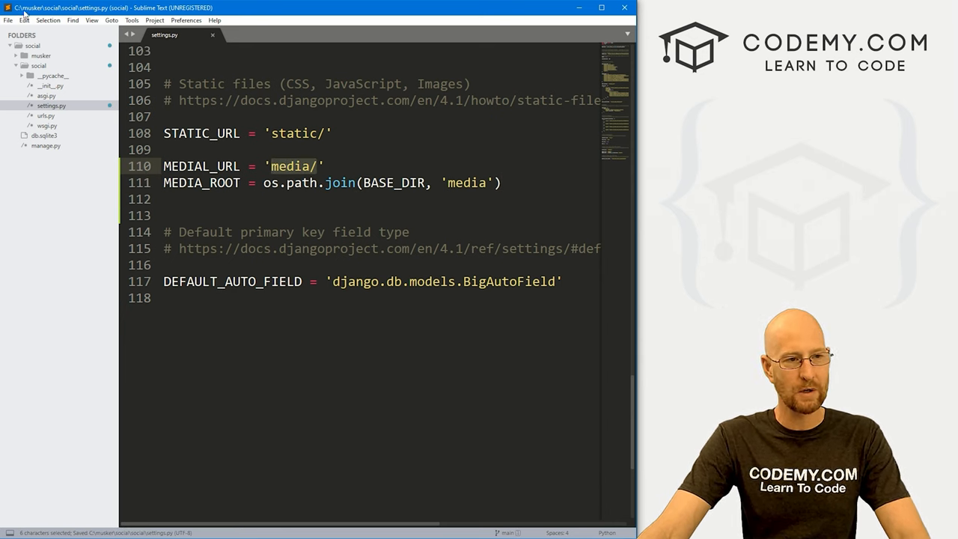
# Create a media/images folder in the project root and correct MEDIAL_URL to MEDIA_URL.
pyautogui.click(16, 55)
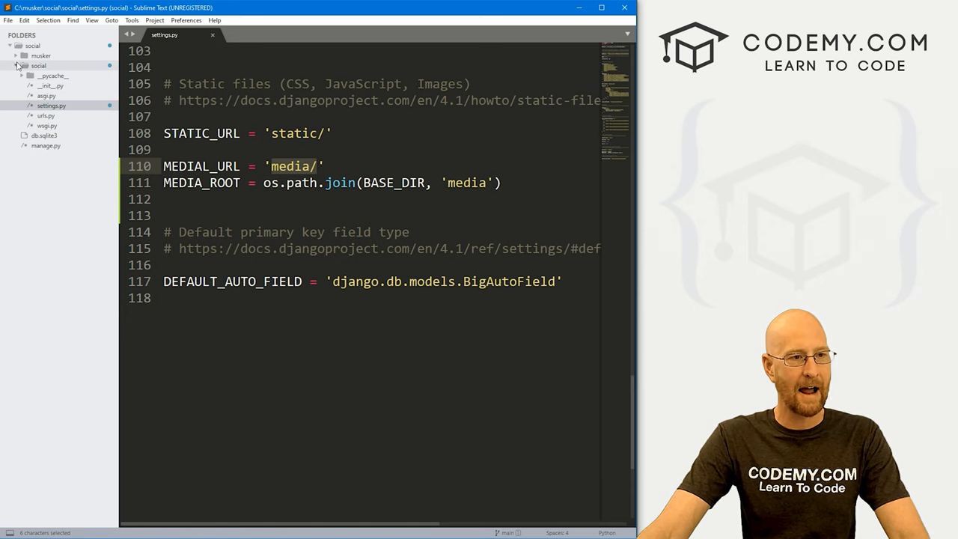
pyautogui.click(40, 55)
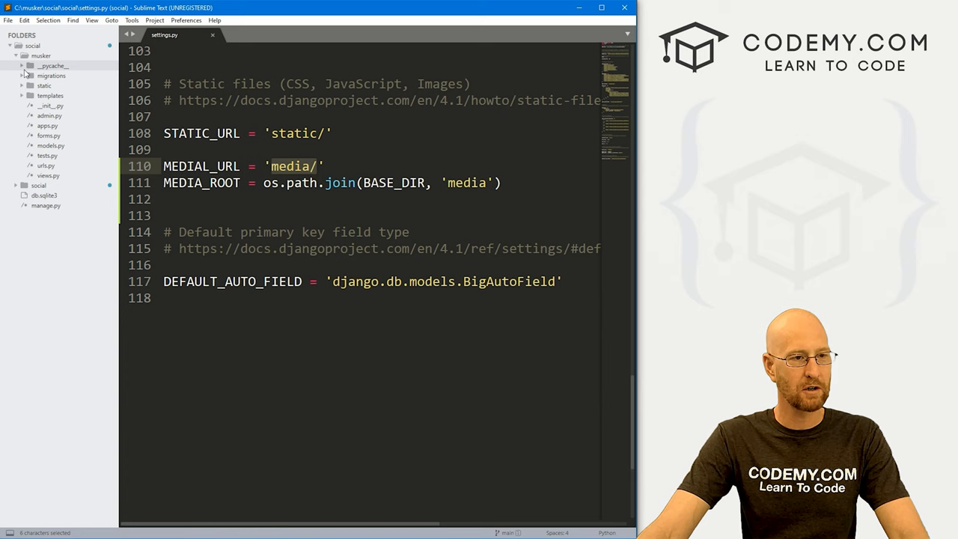
pyautogui.click(42, 55)
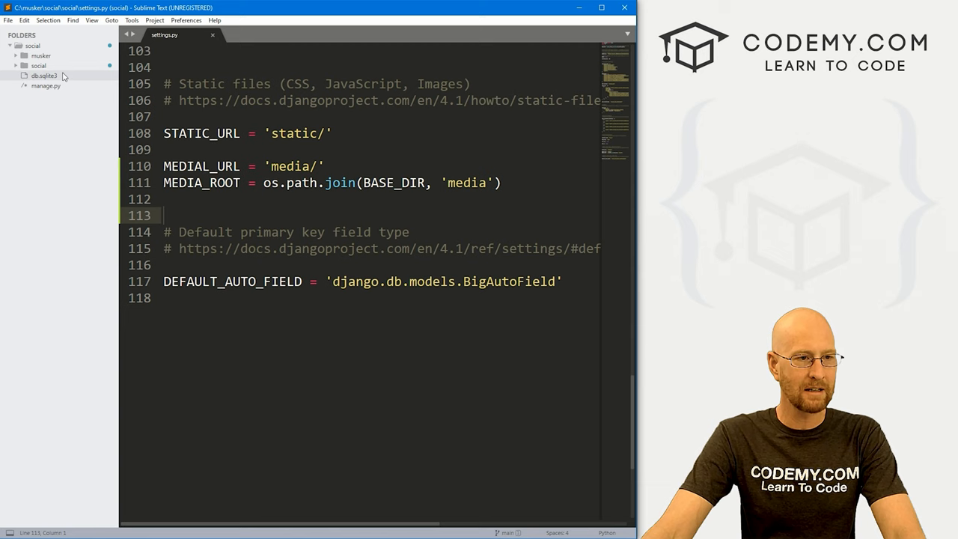
pyautogui.click(39, 66)
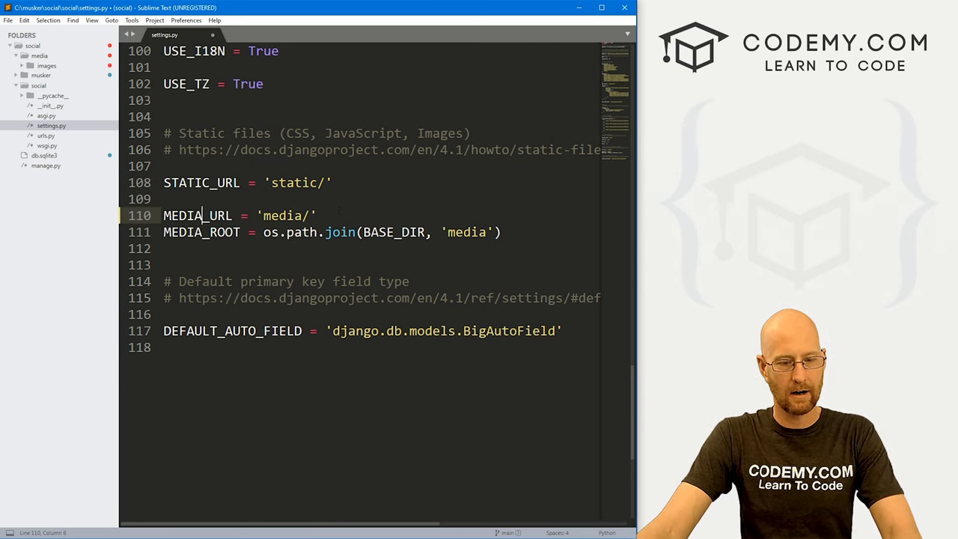
pyautogui.click(44, 115)
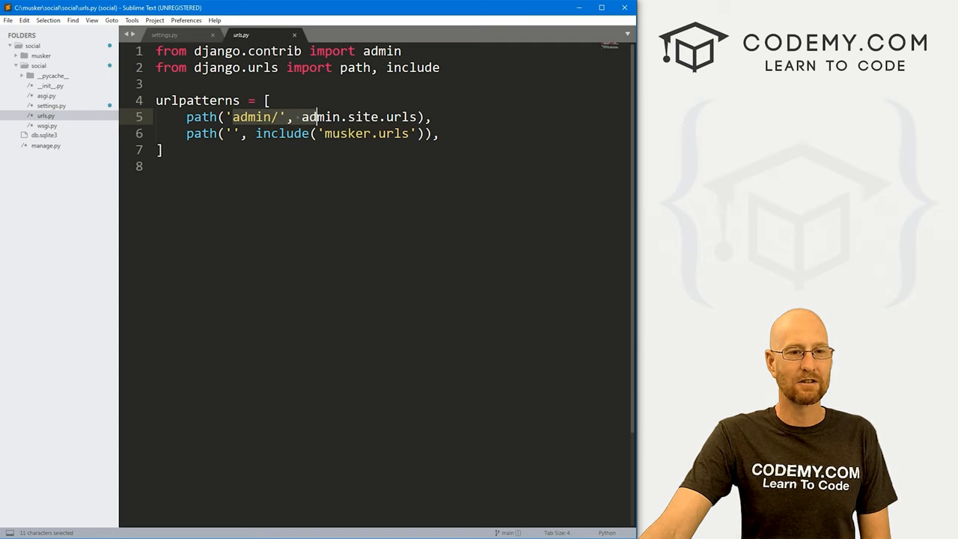
# Import settings from django.conf at the top of urls.py.
pyautogui.click(162, 149)
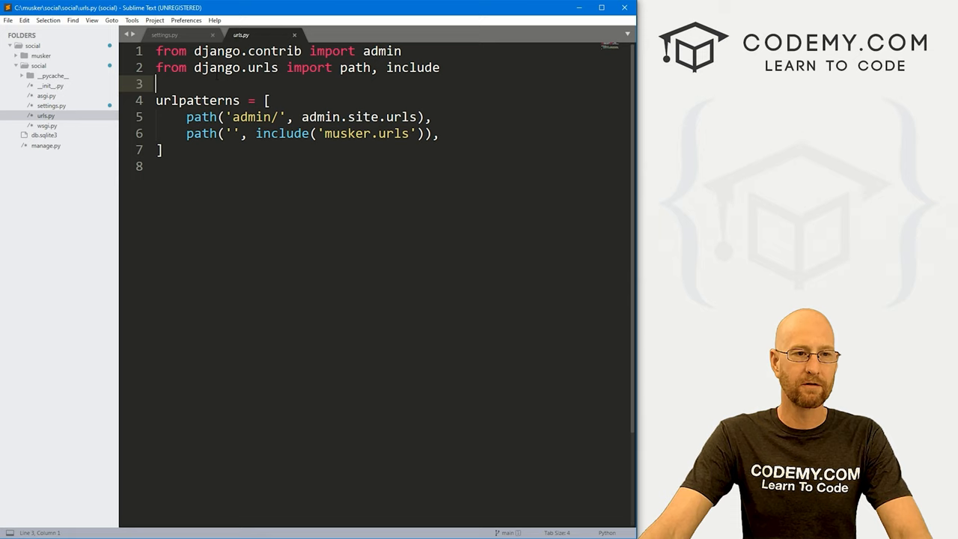
pyautogui.write('from')
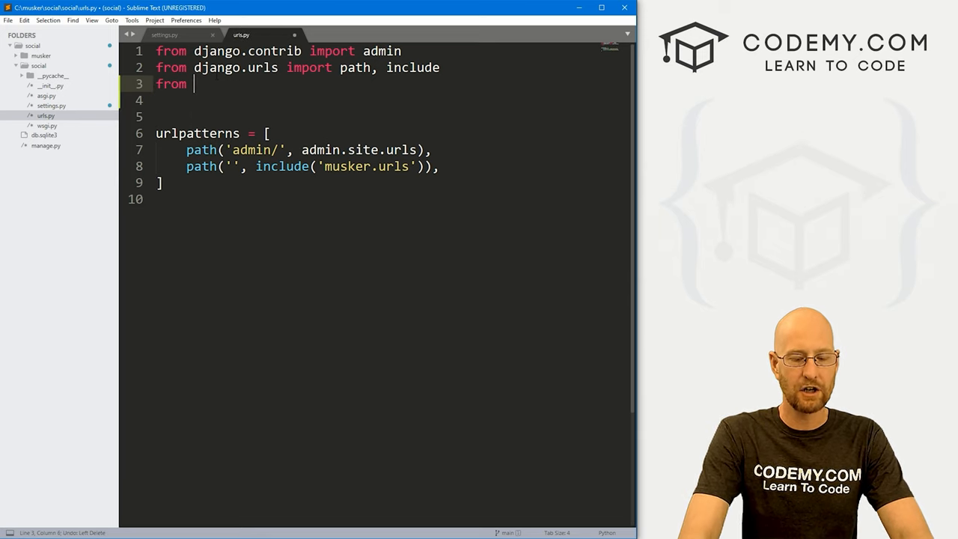
pyautogui.write('django.cond')
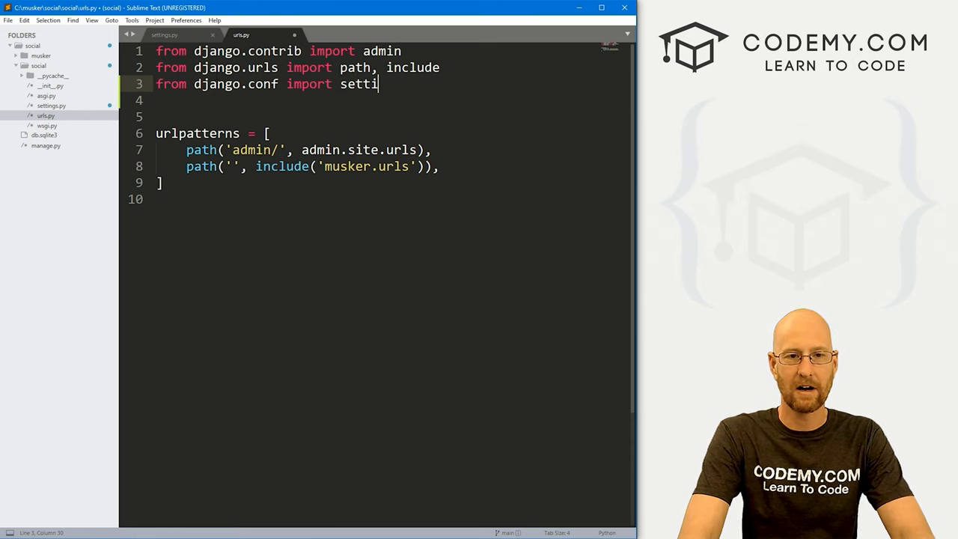
pyautogui.write('ngs')
pyautogui.click(391, 100)
pyautogui.write('from django')
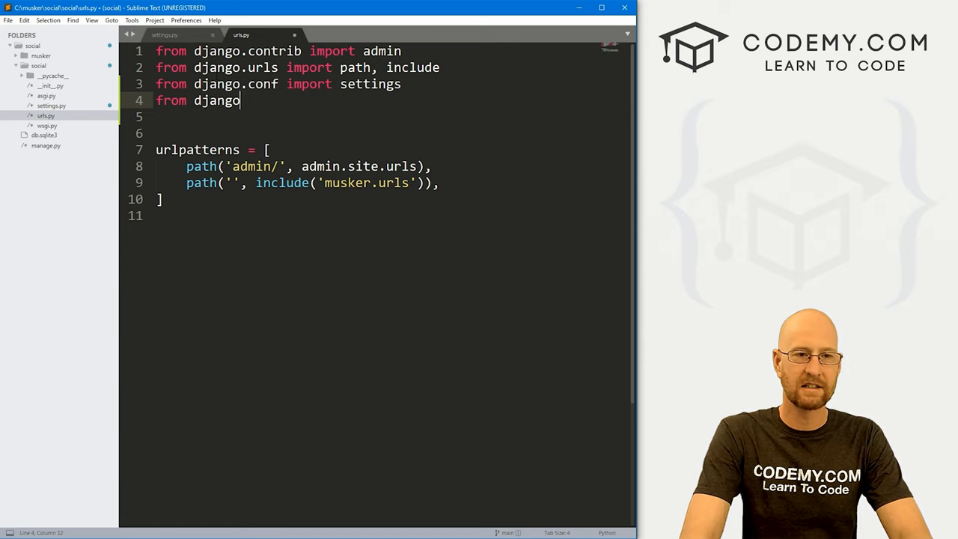
# Import static from django.conf.urls.static in urls.py.
pyautogui.write('.conf.urls')
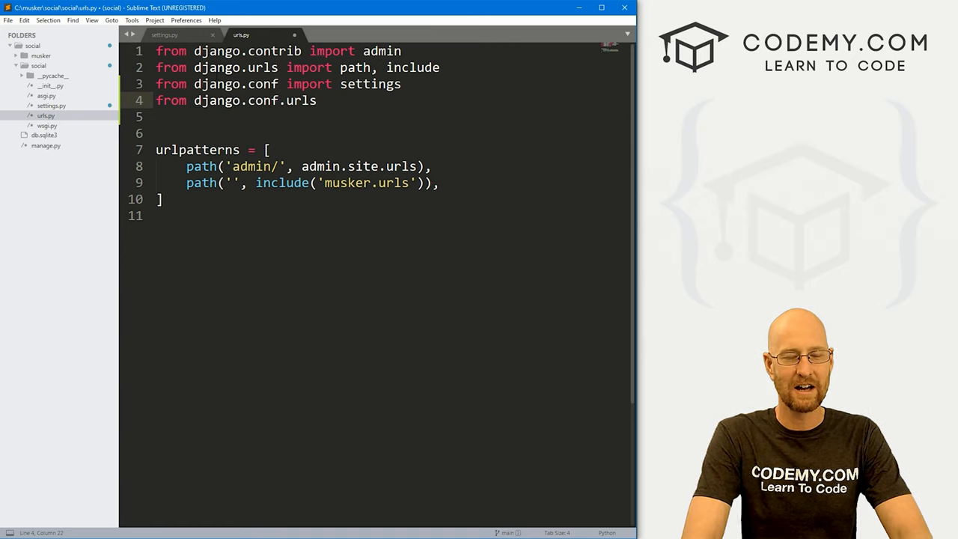
pyautogui.write('.stat')
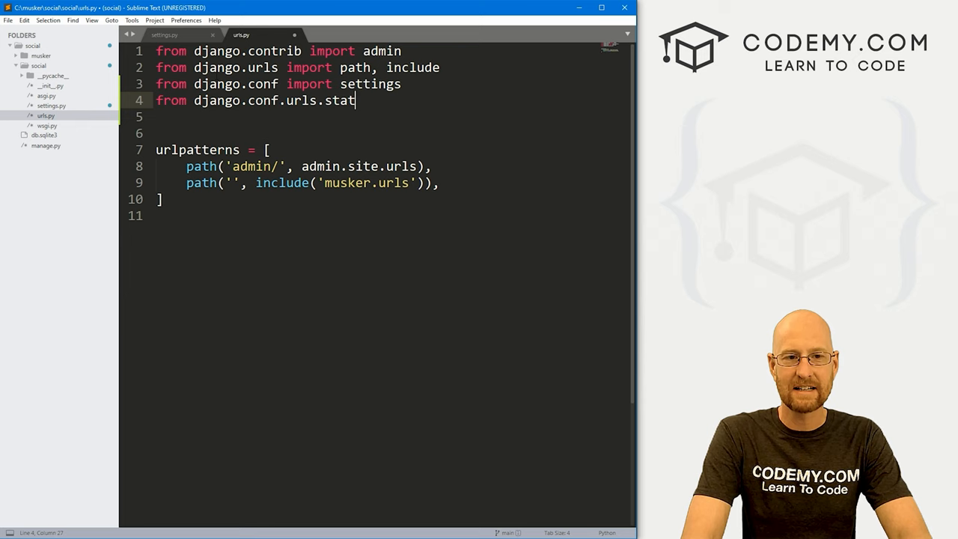
pyautogui.write('ic import static')
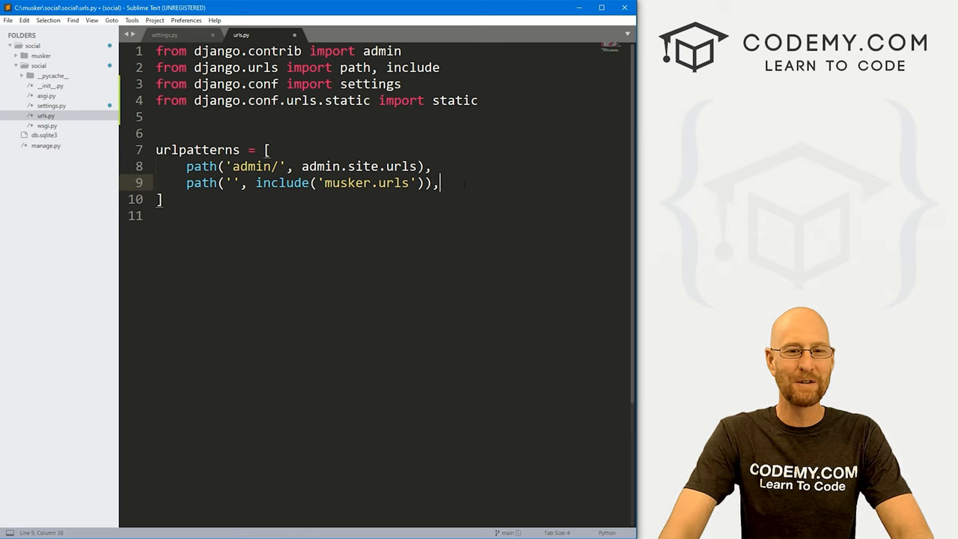
pyautogui.write('skdjlajdal')
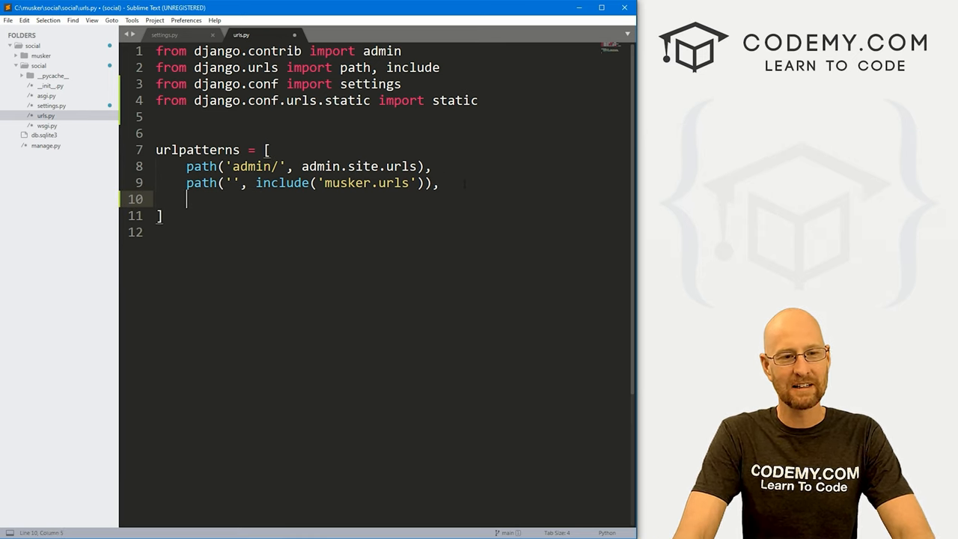
# Append + static(settings.MEDIA_URL, document_root=settings.MEDIA_ROOT) after urlpatterns.
pyautogui.press('backspace')
pyautogui.write(']+ stati')
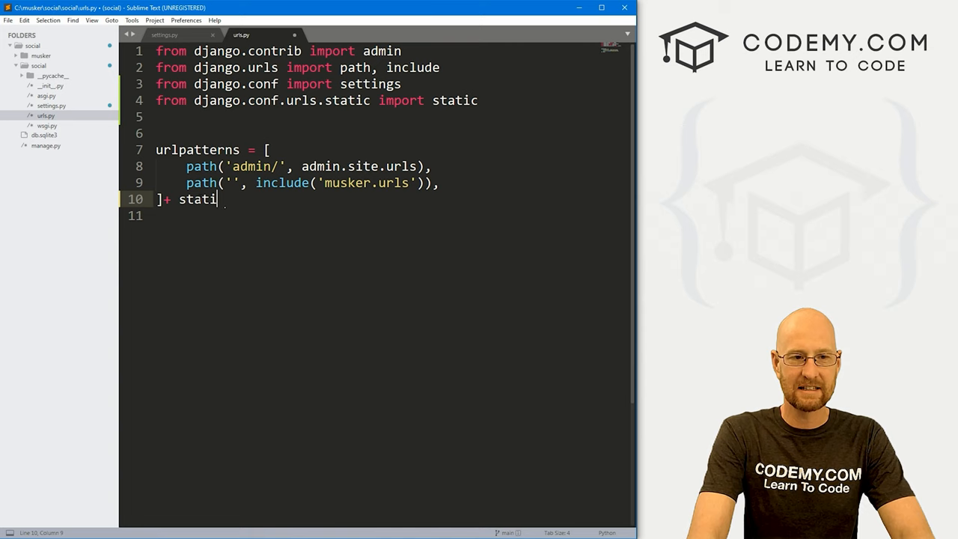
pyautogui.write('c(s')
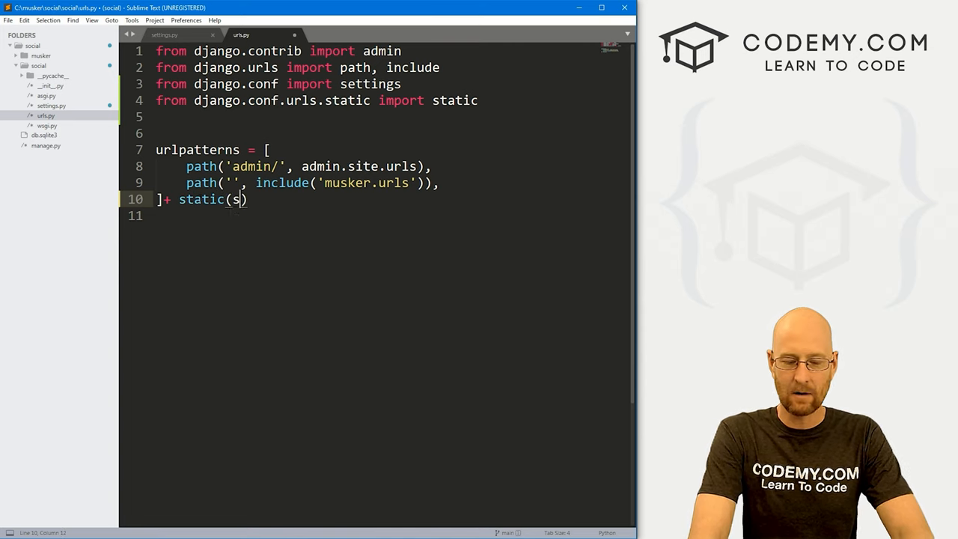
pyautogui.write('ettings.ME')
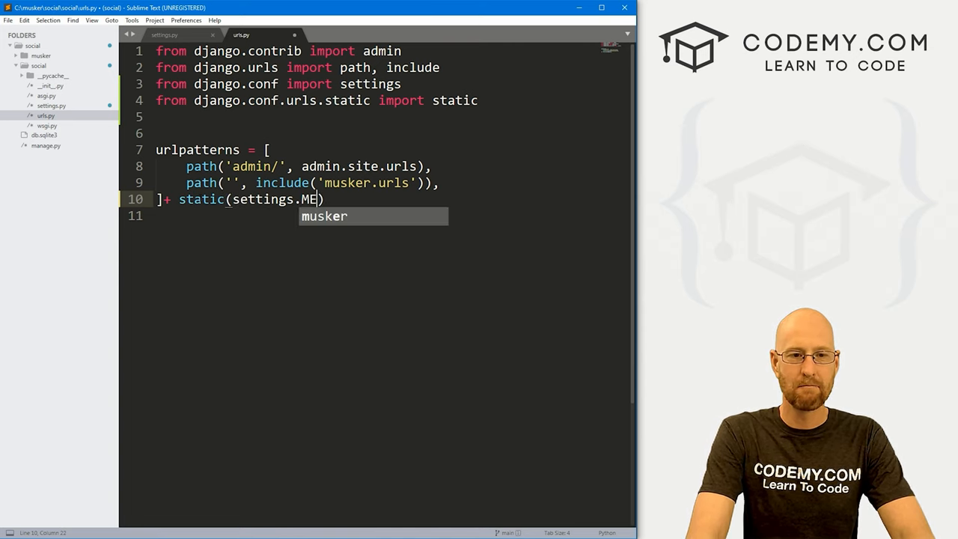
pyautogui.write('DIA_')
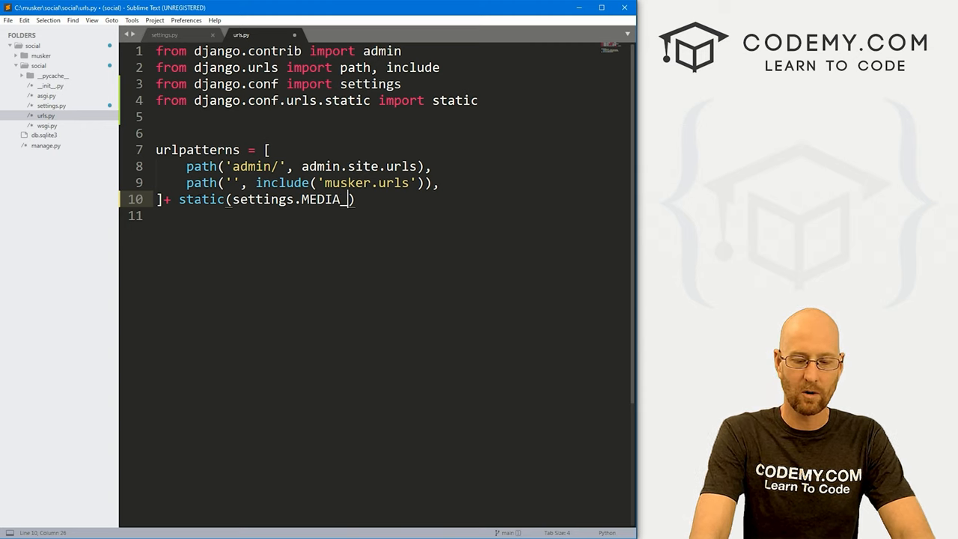
pyautogui.write('URL,')
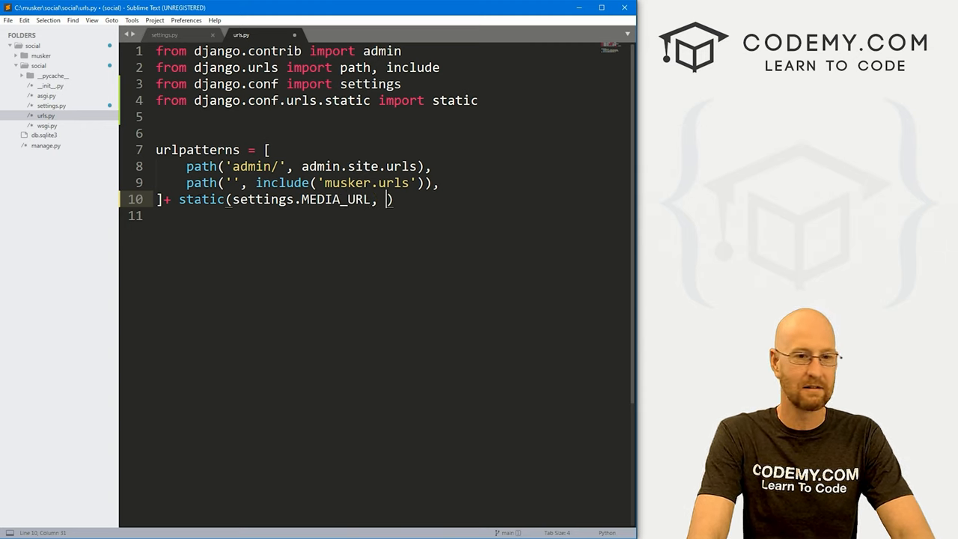
pyautogui.write('doce')
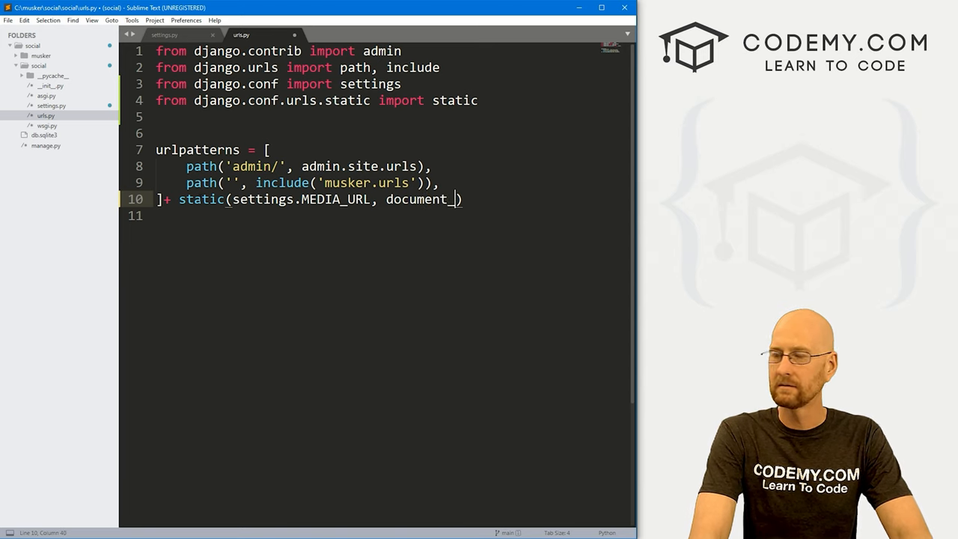
pyautogui.write('root=settings.MEDIA')
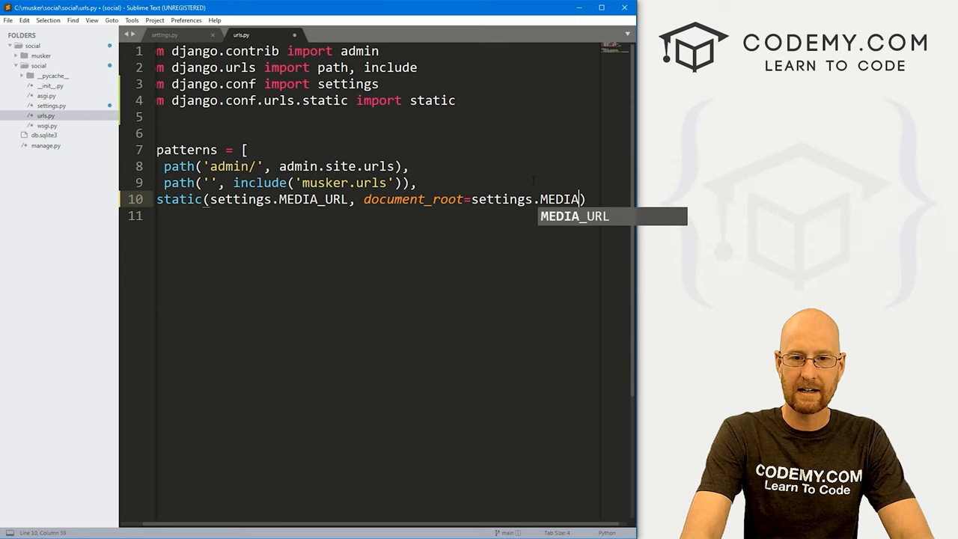
pyautogui.write('_ROOT')
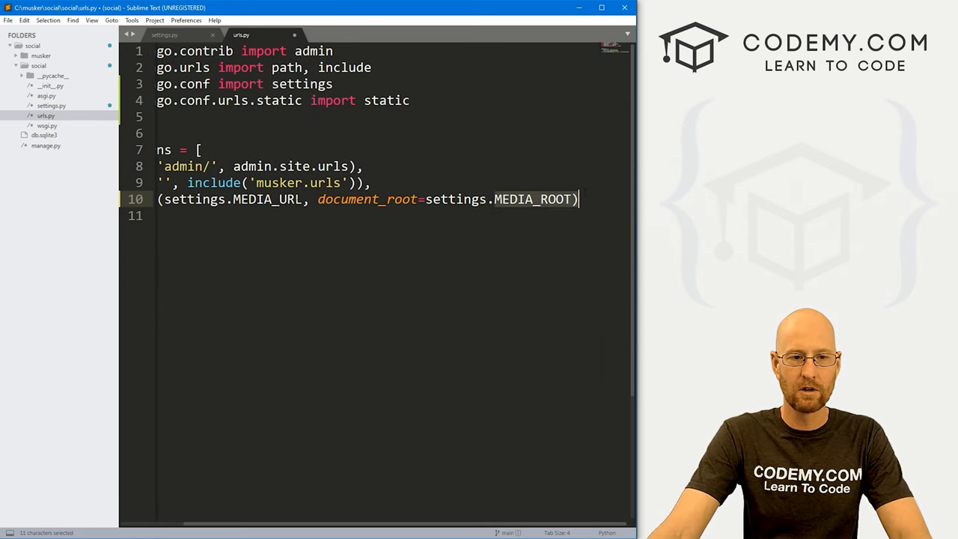
# Review the urlpatterns addition and save urls.py.
pyautogui.click(245, 34)
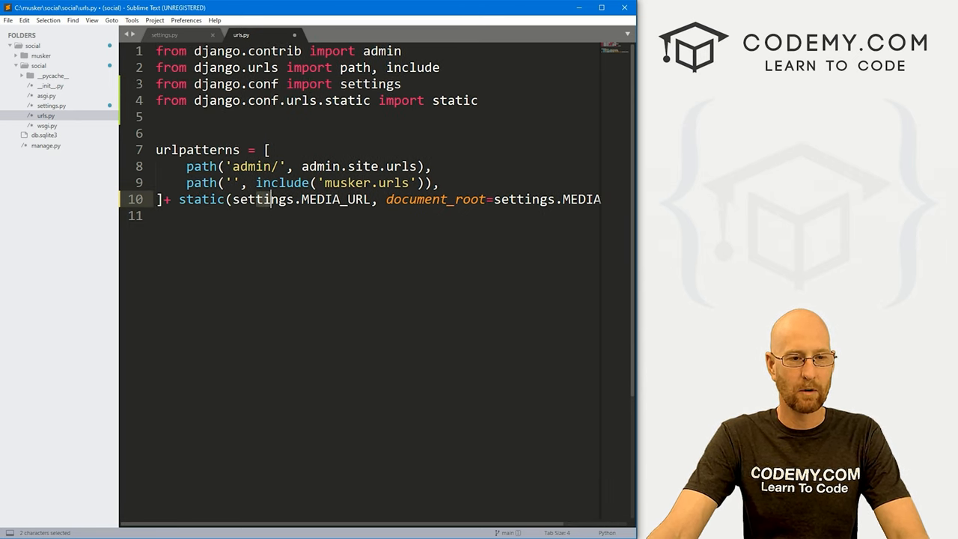
pyautogui.doubleClick(201, 199)
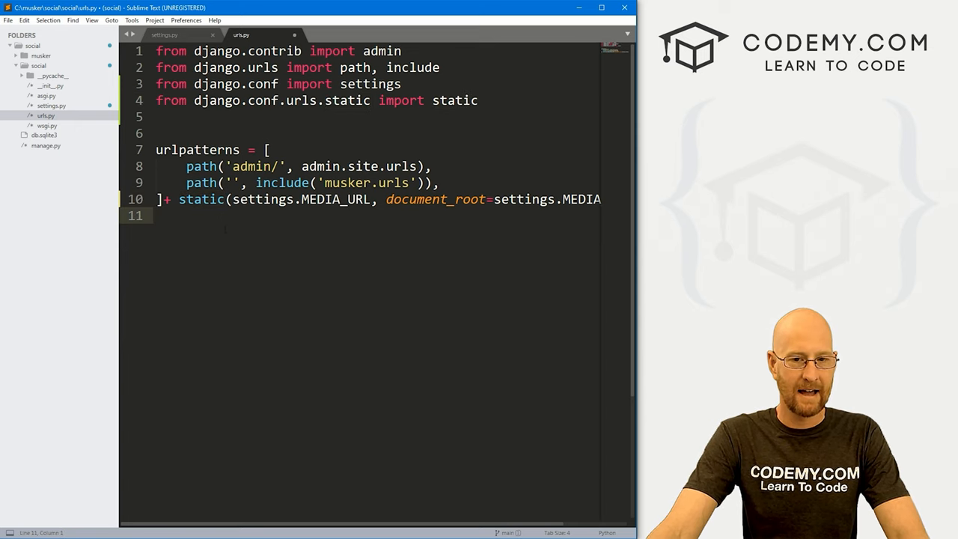
pyautogui.press('ctrl+s')
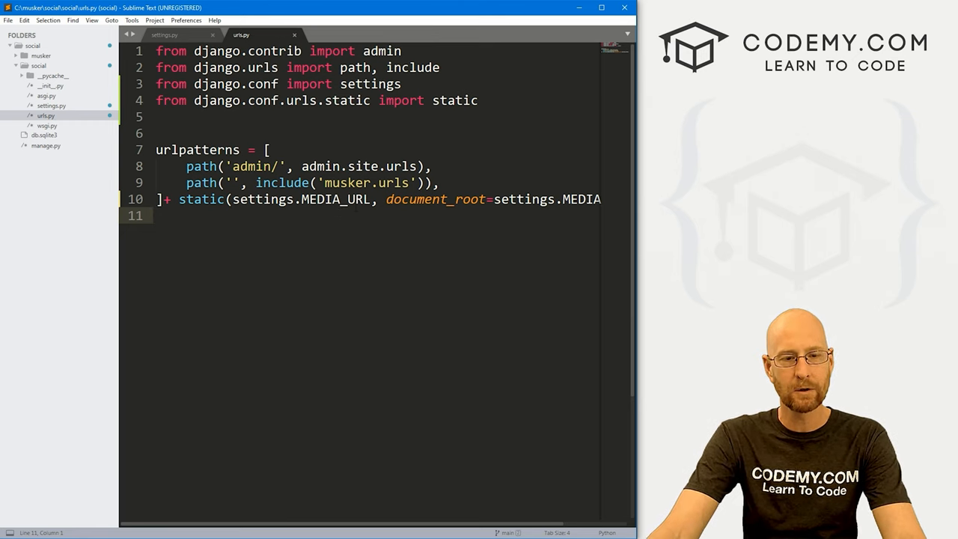
pyautogui.press('ctrl+s')
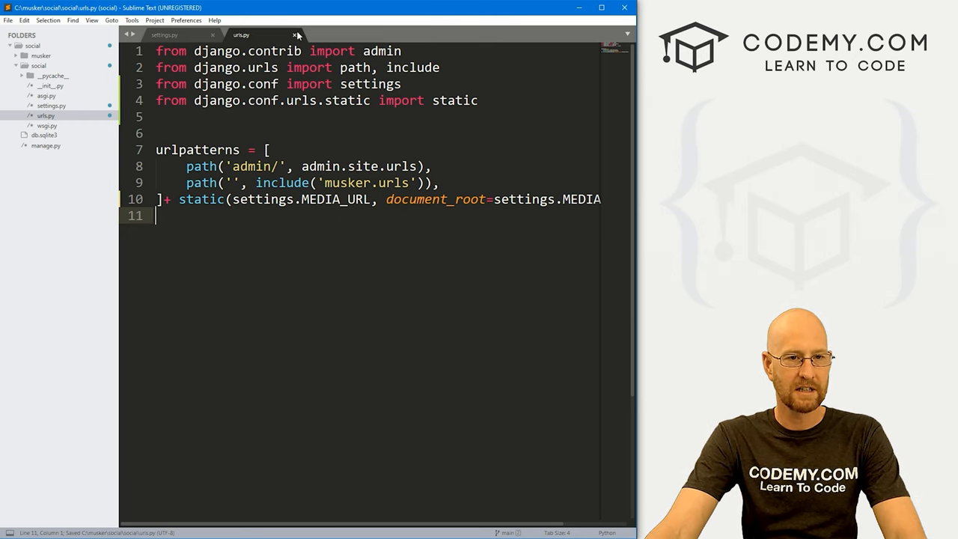
# Close urls.py and open musker's models.py scrolled to the Profile model.
pyautogui.click(293, 34)
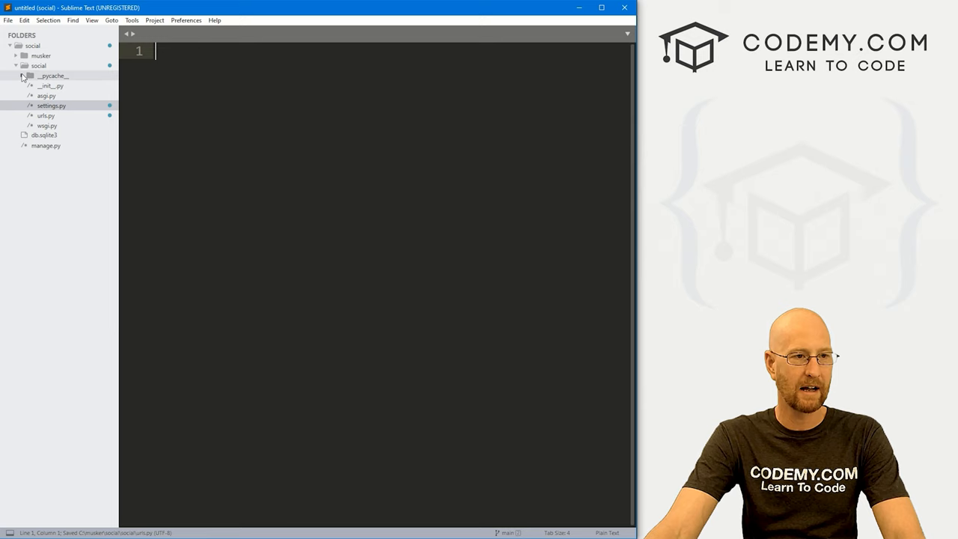
pyautogui.click(17, 65)
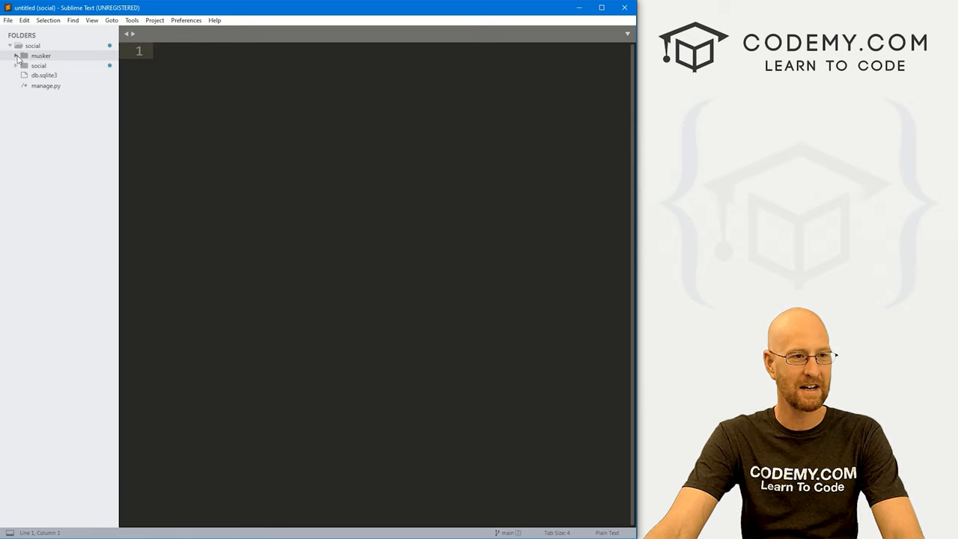
pyautogui.click(41, 55)
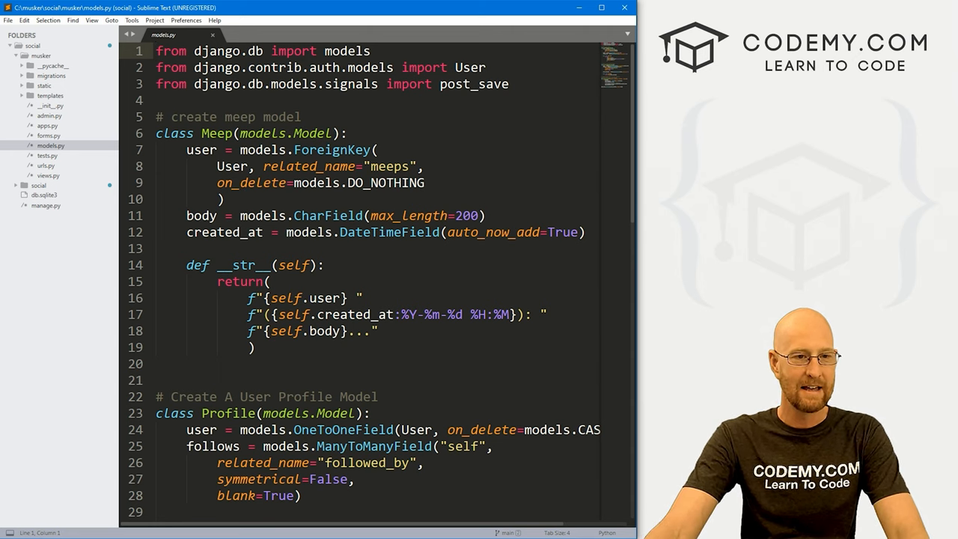
pyautogui.scroll(-3)
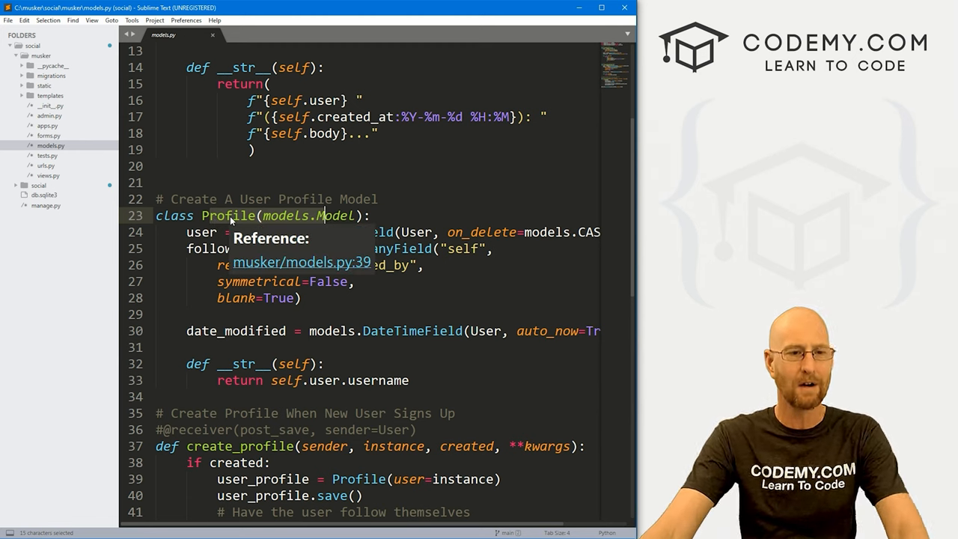
pyautogui.scroll(-3)
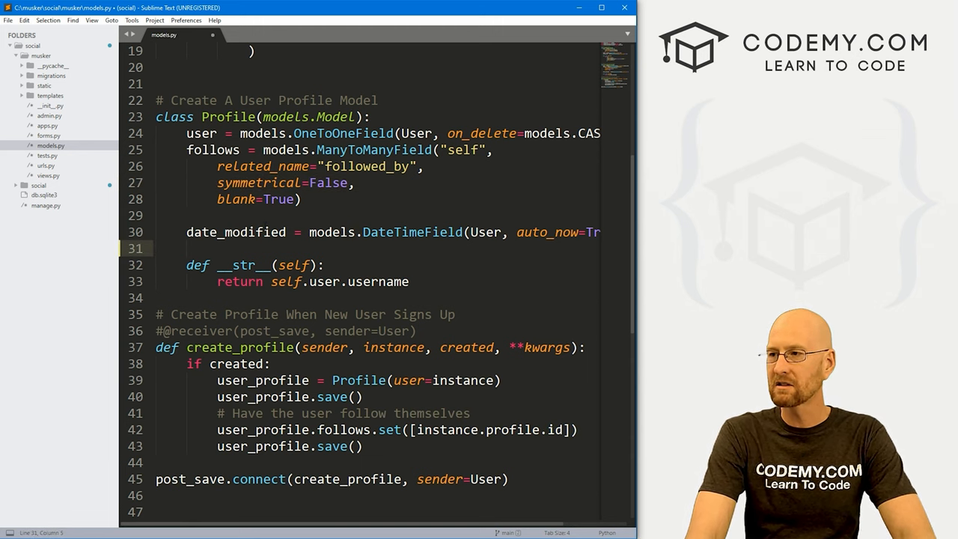
# Add profile_image = models.ImageField(null=True, blank=True, upload_to="images/") to Profile.
pyautogui.write('p')
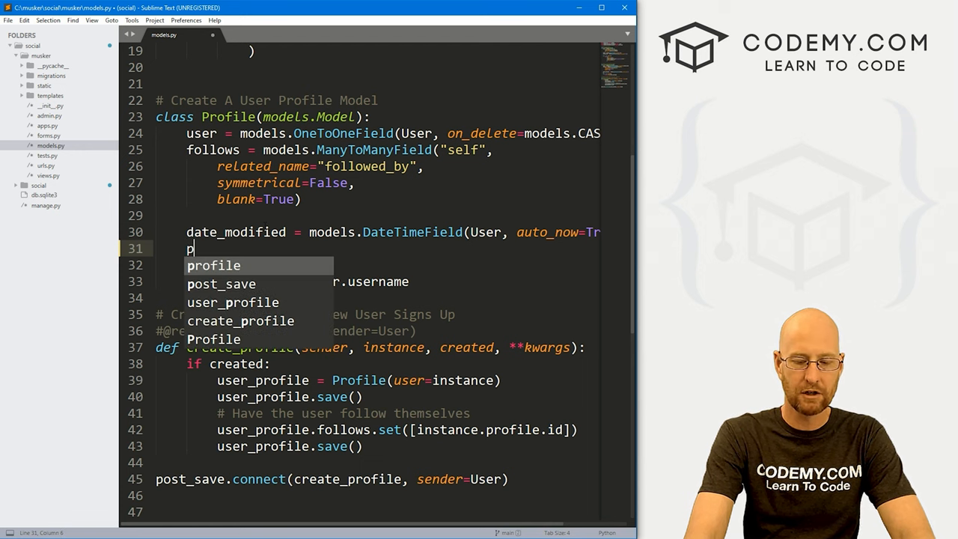
pyautogui.write('rofile_image = models.')
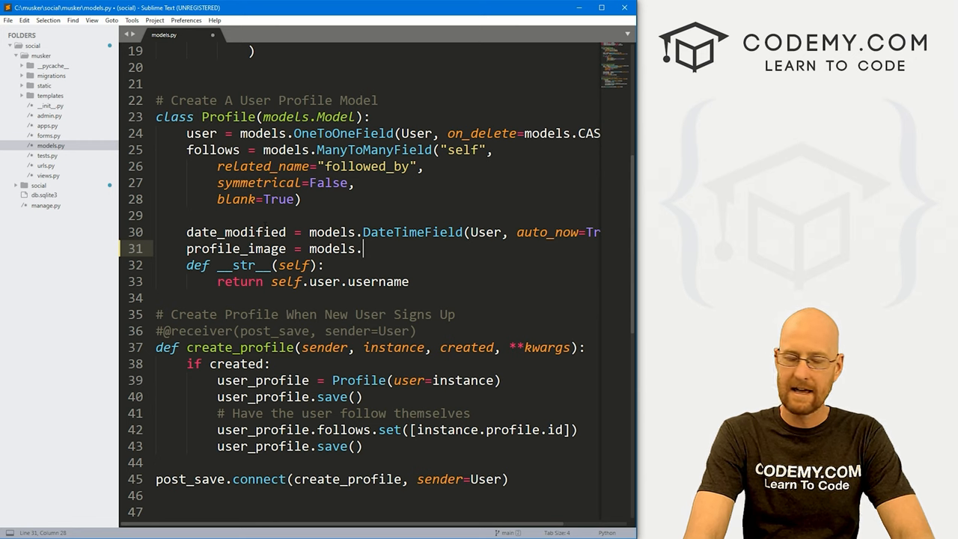
pyautogui.write('ImageField()')
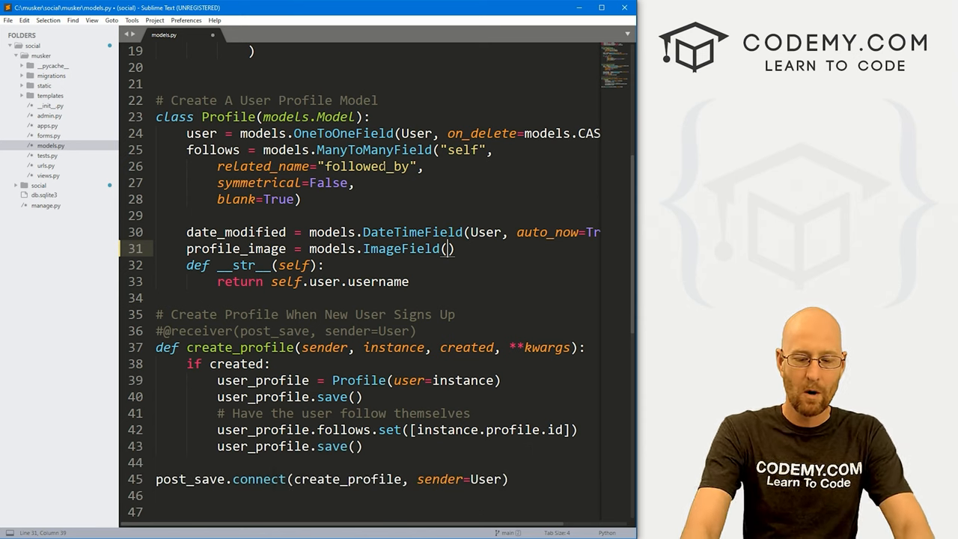
pyautogui.write('null=')
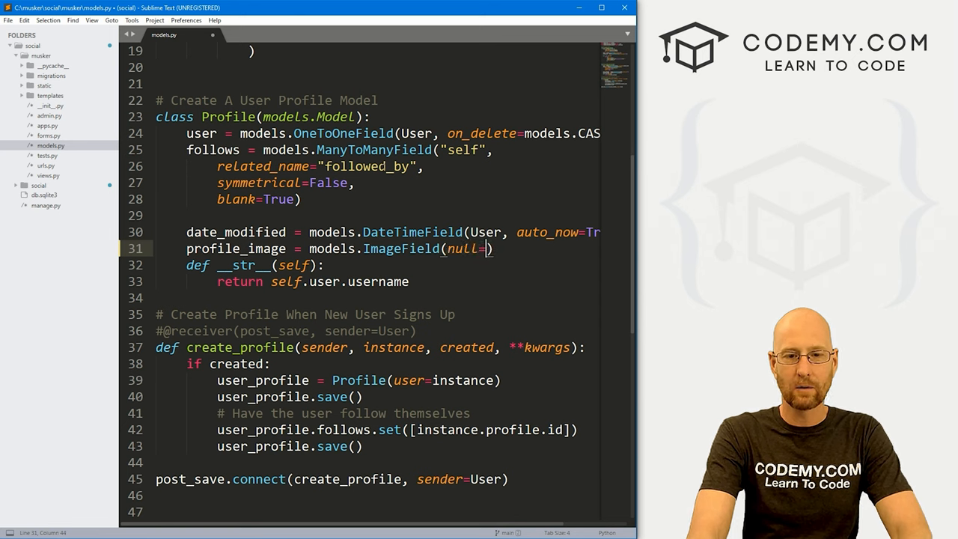
pyautogui.write('True,')
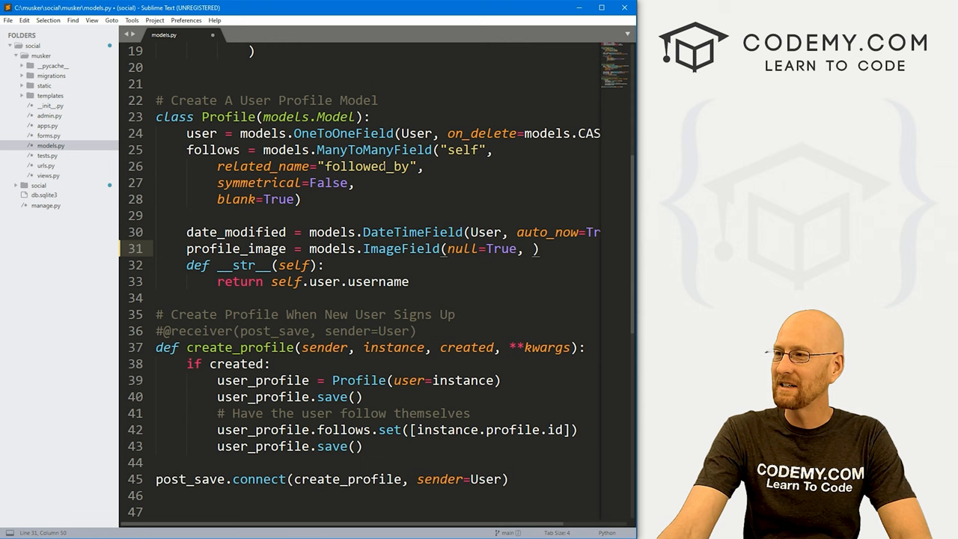
pyautogui.write('blank=True, upload_to=')
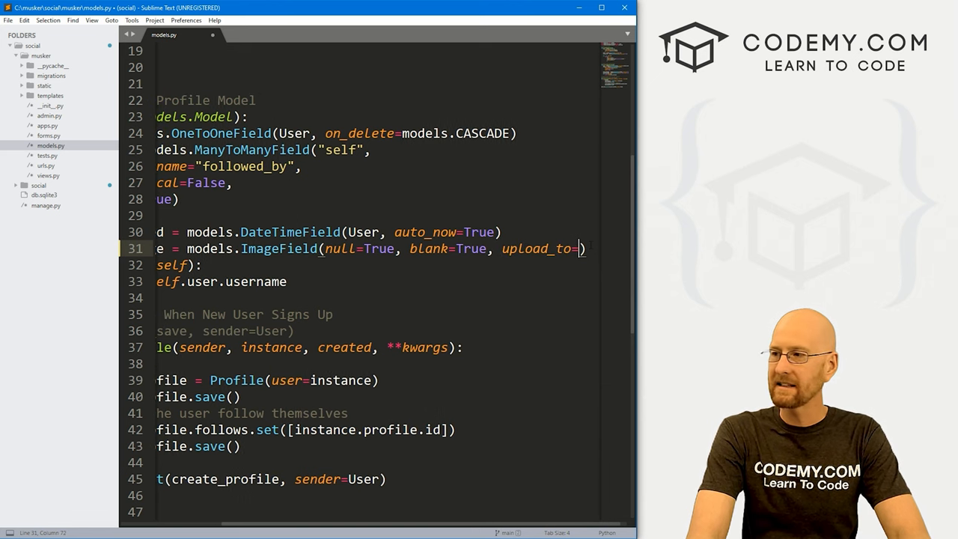
pyautogui.write('ima"')
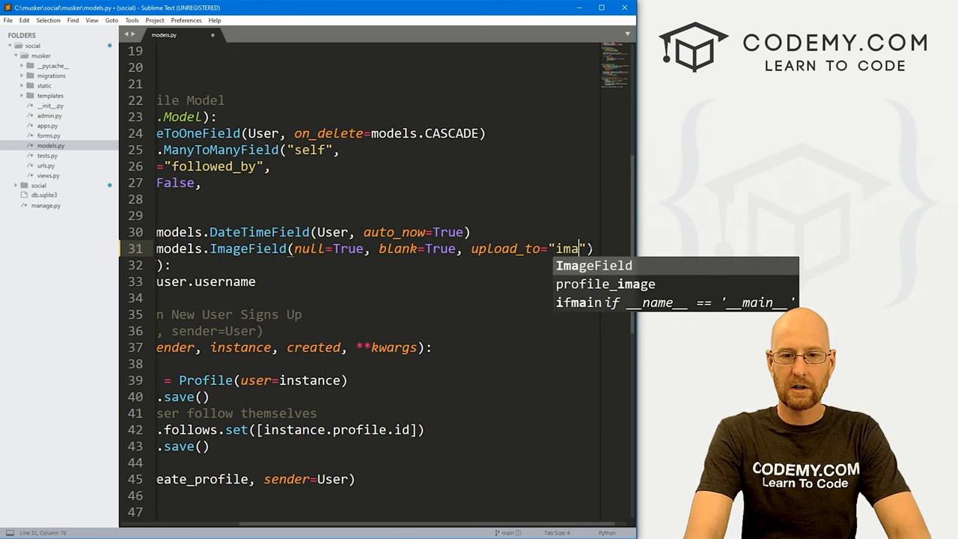
pyautogui.write('ges/')
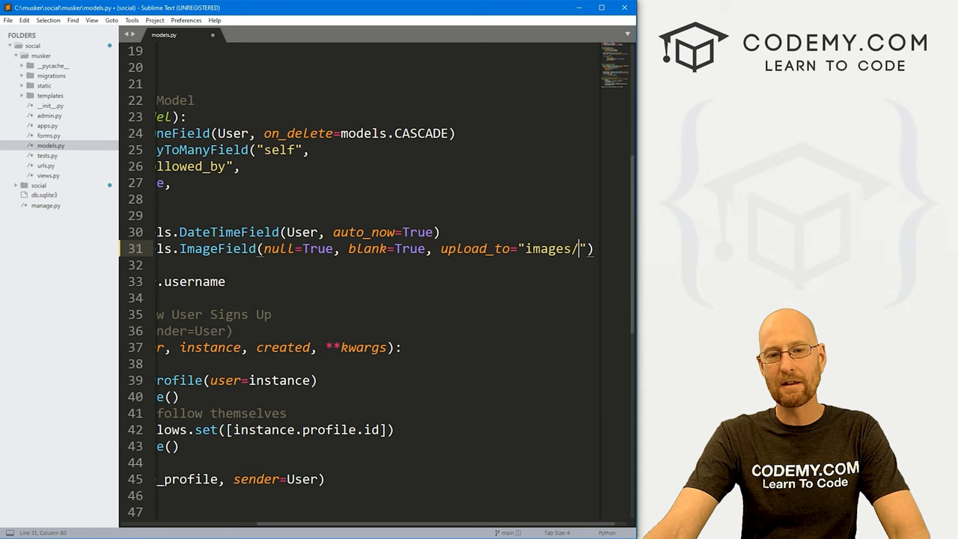
pyautogui.doubleClick(547, 249)
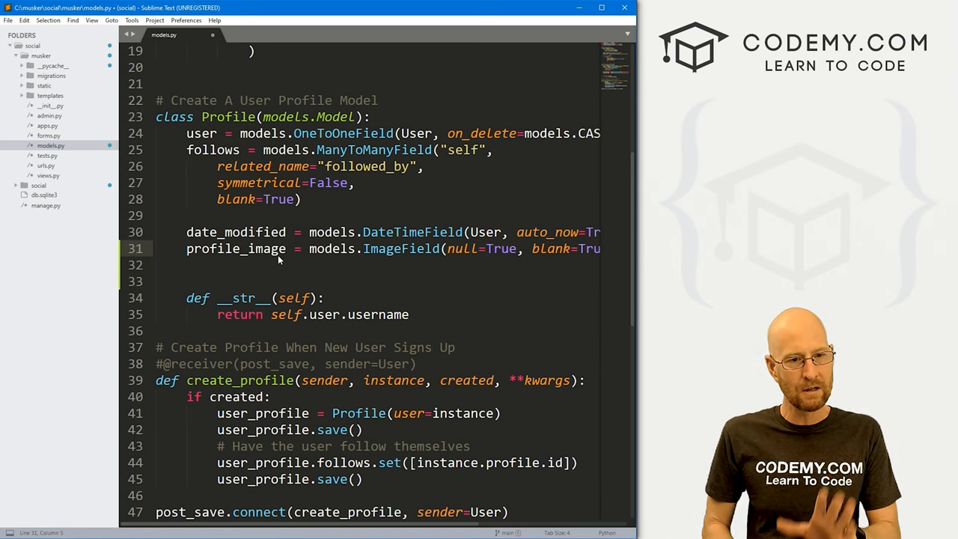
# Save models.py and run pip install Pillow in the virtual environment.
pyautogui.press('ctrl+s')
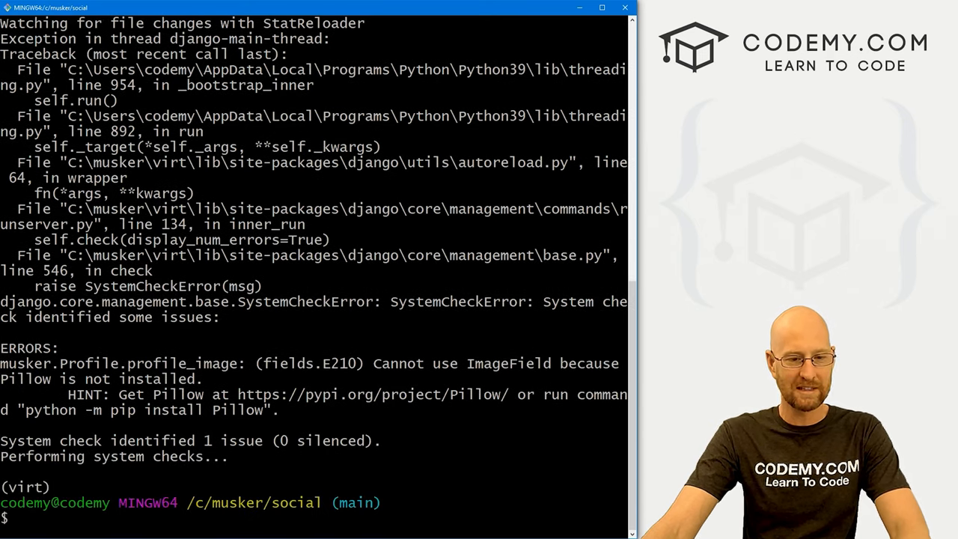
pyautogui.write('pip')
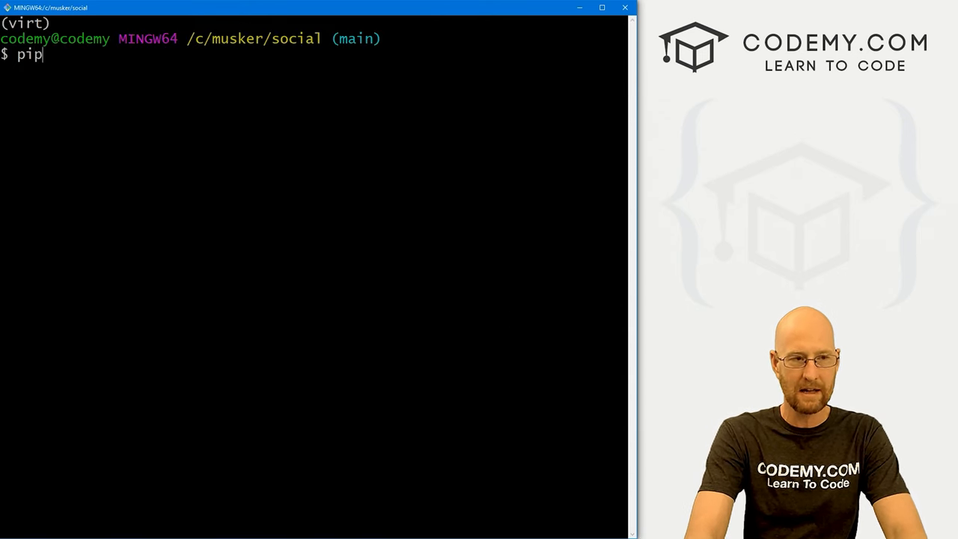
pyautogui.write('install Pillow')
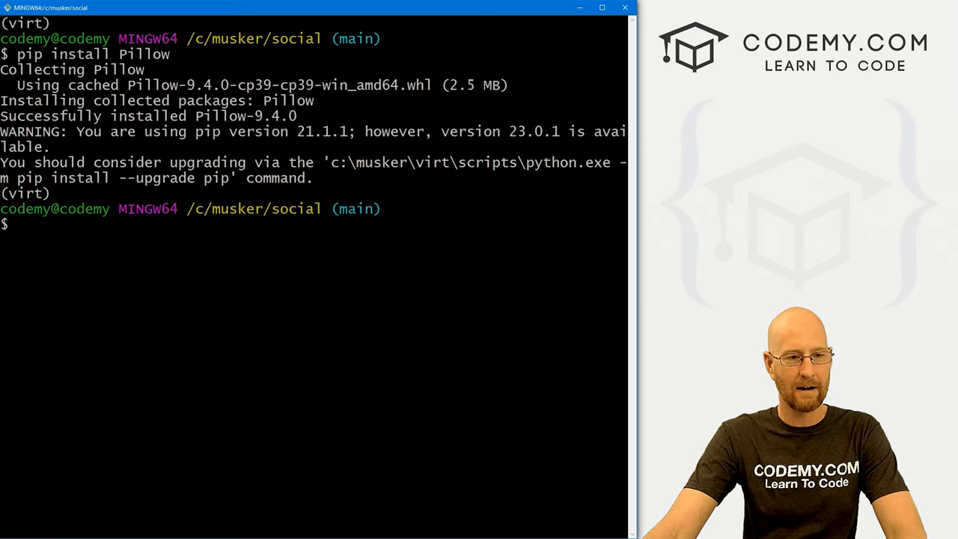
# Clear the Git Bash screen and begin typing the python manage.py command.
pyautogui.write('python manage.py runserver')
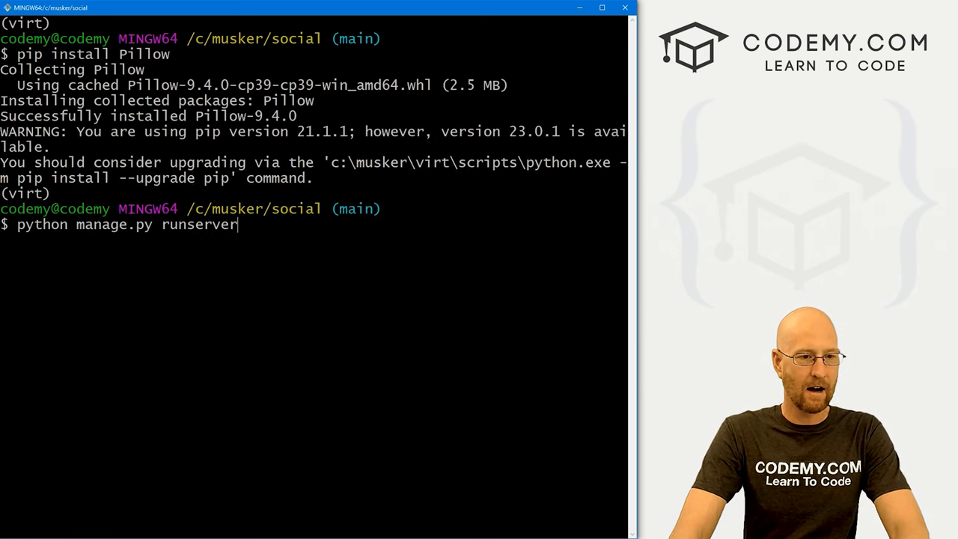
pyautogui.press('Enter')
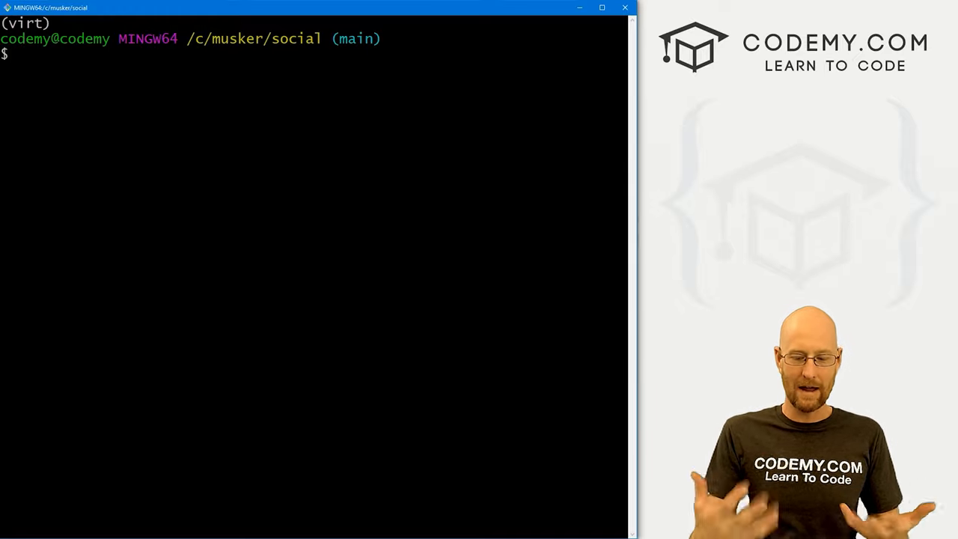
pyautogui.write('python manage.py make')
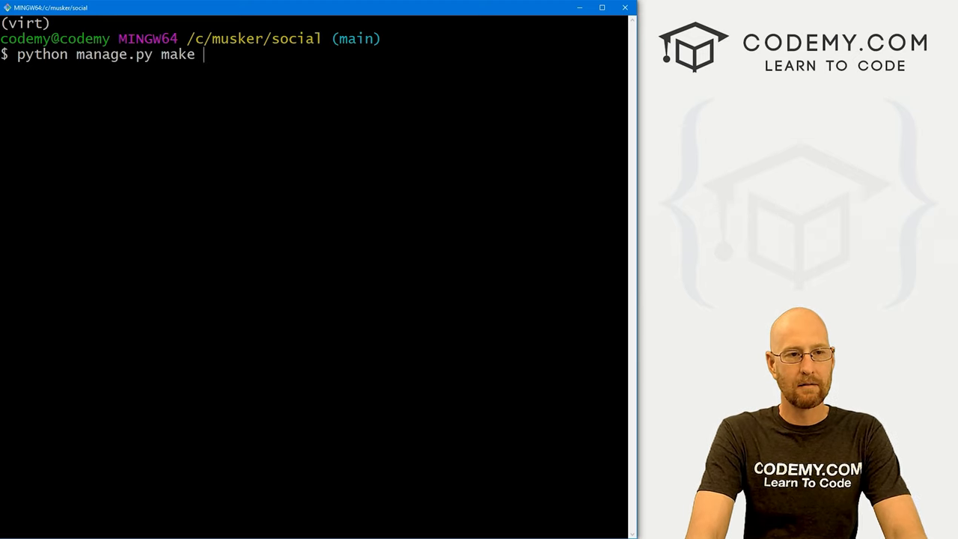
# Run makemigrations and migrate to create and apply the 0004_profile_profile_image migration, then clear the terminal.
pyautogui.write('migrations')
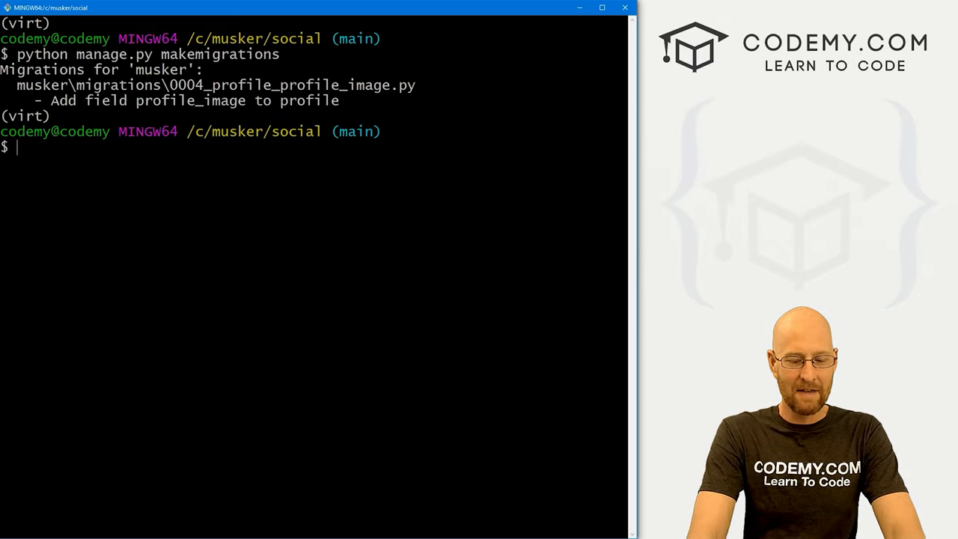
pyautogui.write('python')
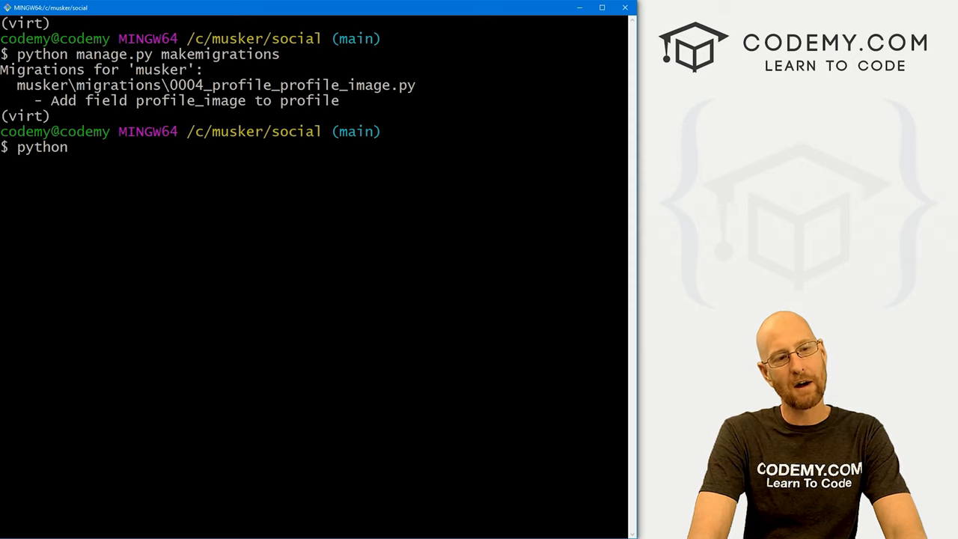
pyautogui.write('manage.py')
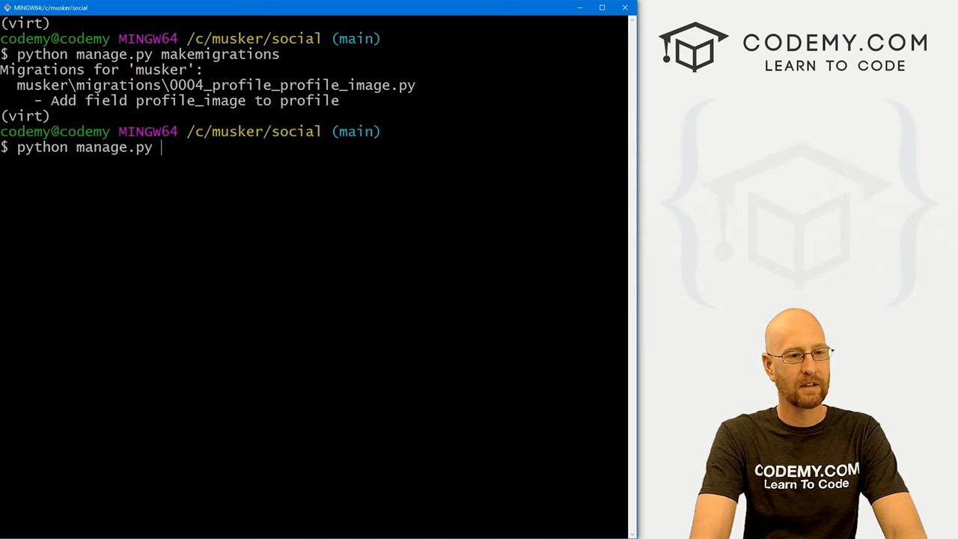
pyautogui.write('migrate')
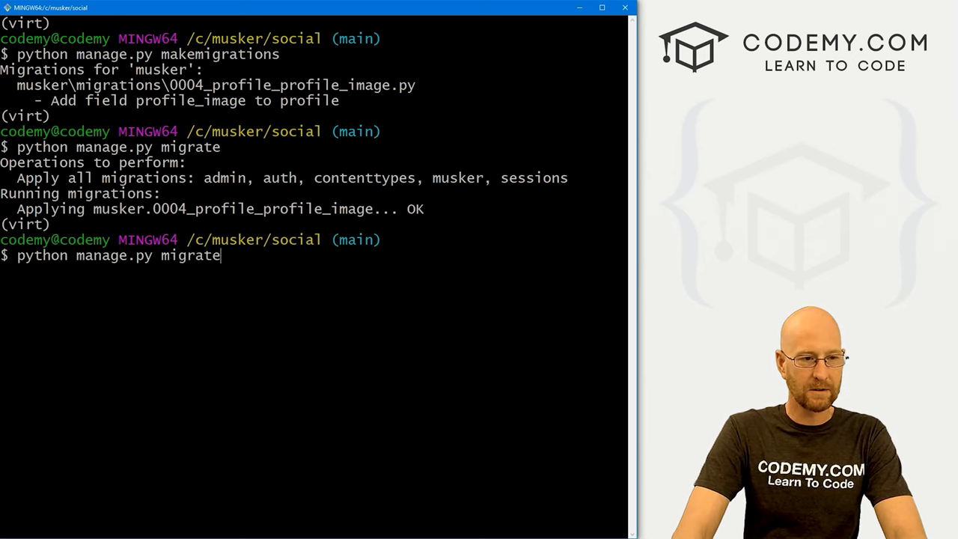
pyautogui.write('clear')
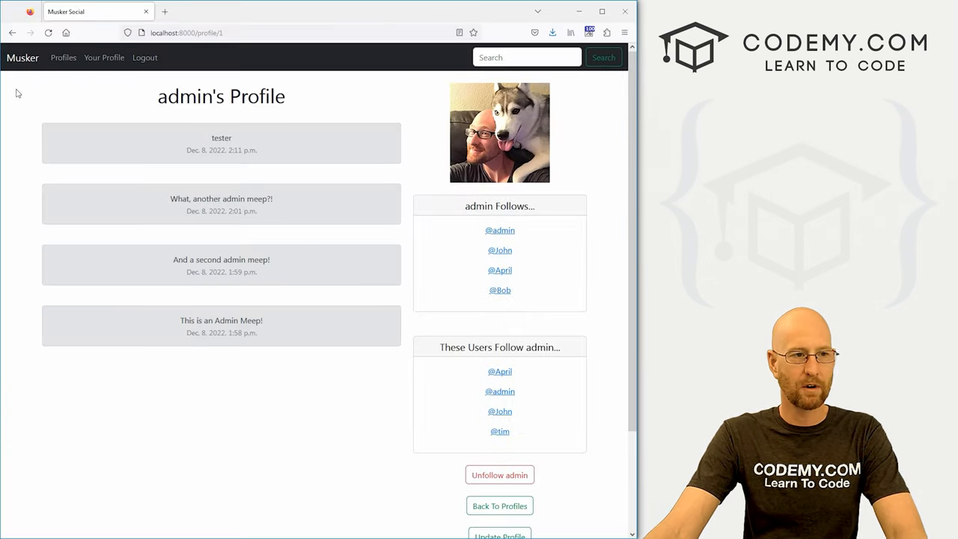
# Log in as admin on localhost and reach the Update User page for the account.
pyautogui.click(143, 57)
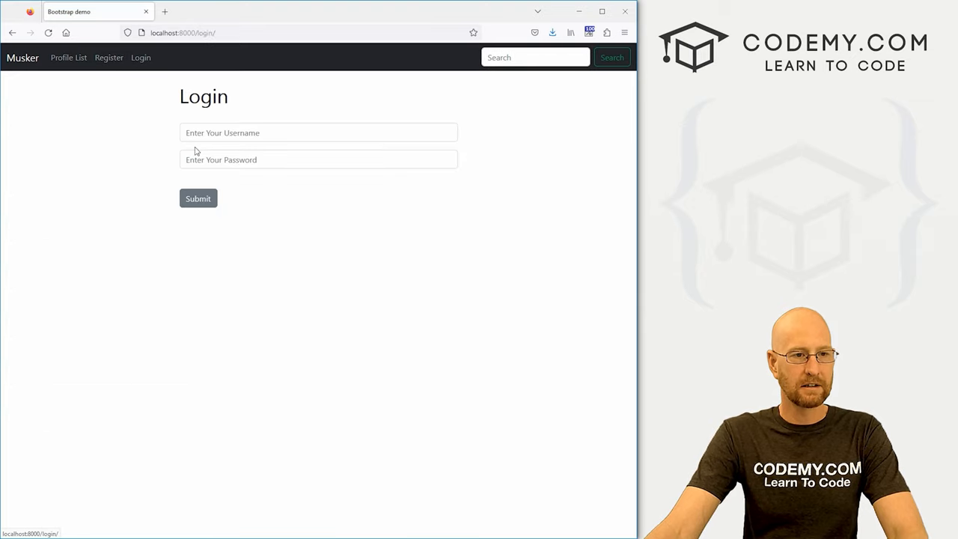
pyautogui.write('adm')
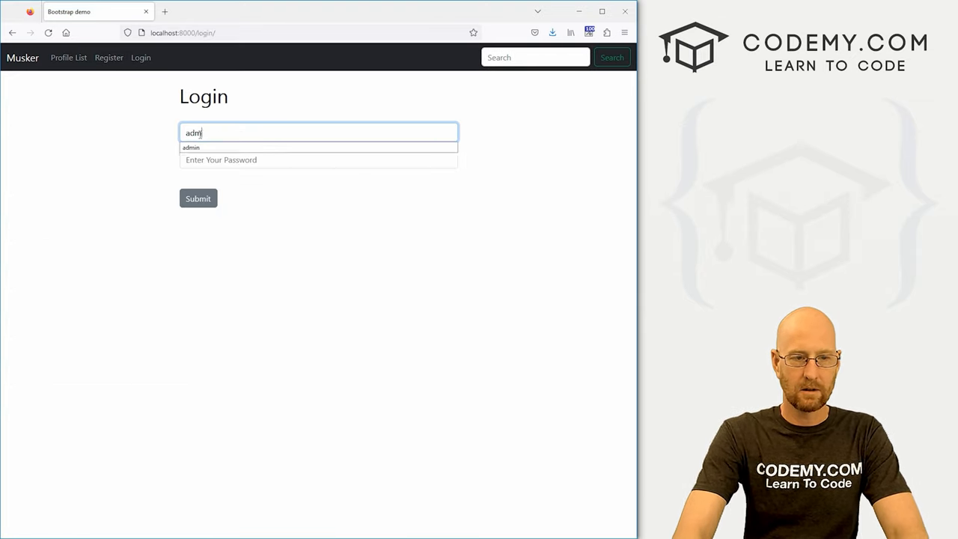
pyautogui.click(198, 197)
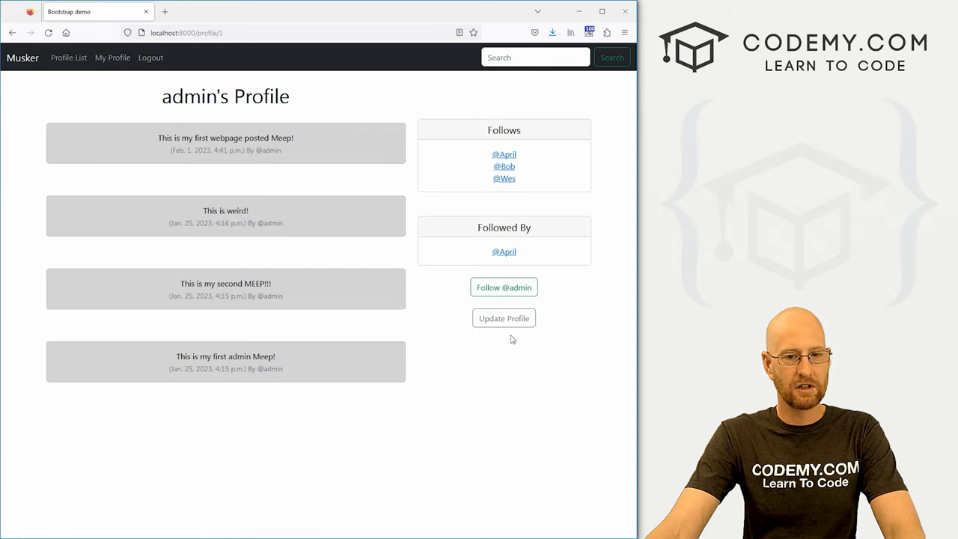
pyautogui.click(503, 317)
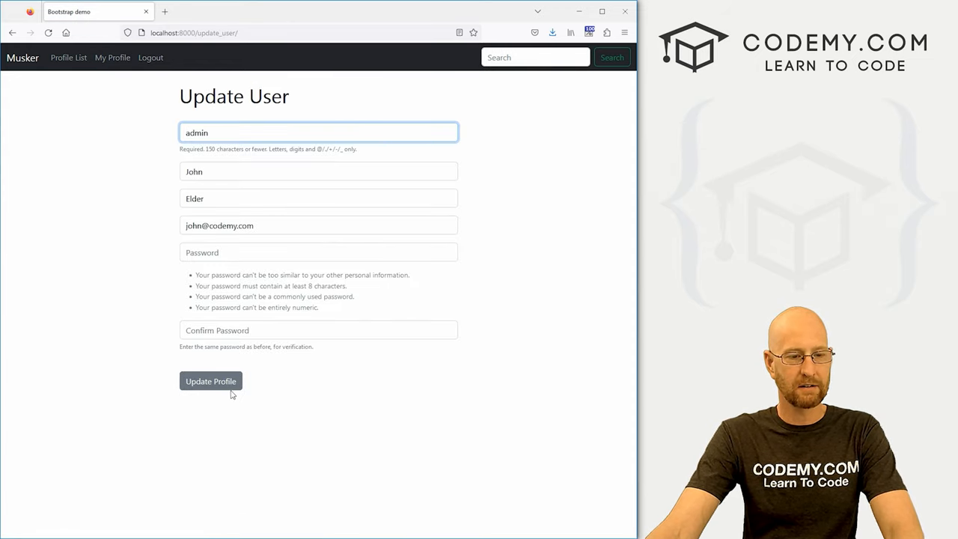
pyautogui.click(193, 33)
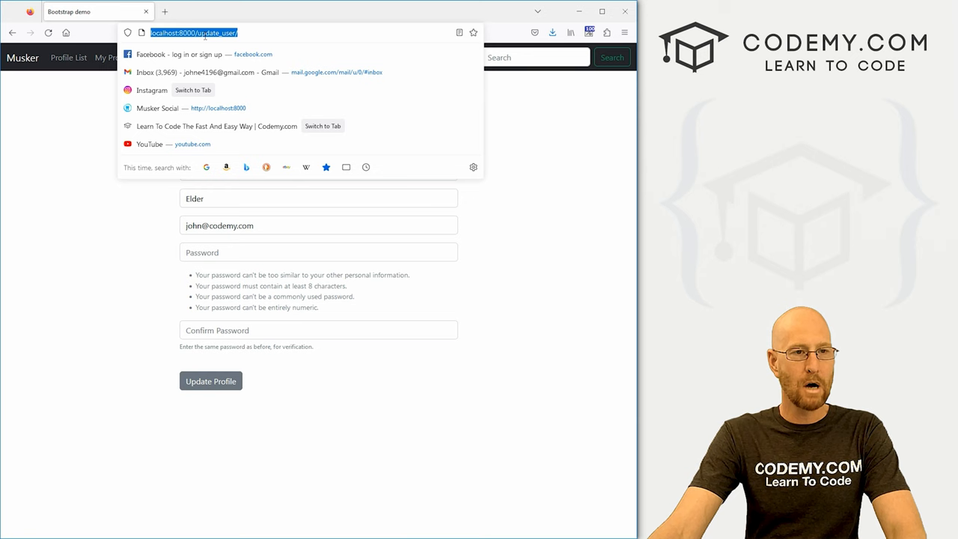
# Go to localhost:8000/admin, choose a PNG file as the admin user's profile image.
pyautogui.write('localhost:8000/admin')
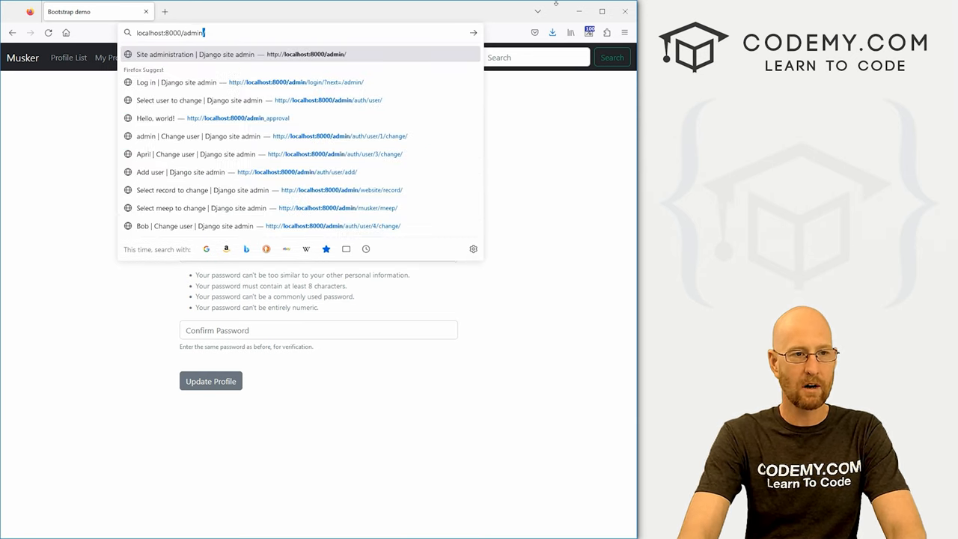
pyautogui.click(200, 99)
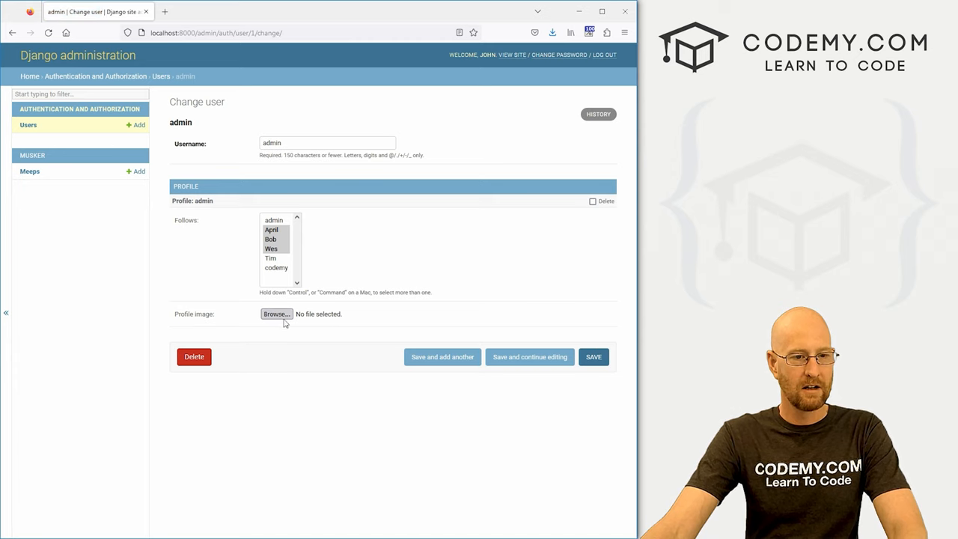
pyautogui.doubleClick(195, 314)
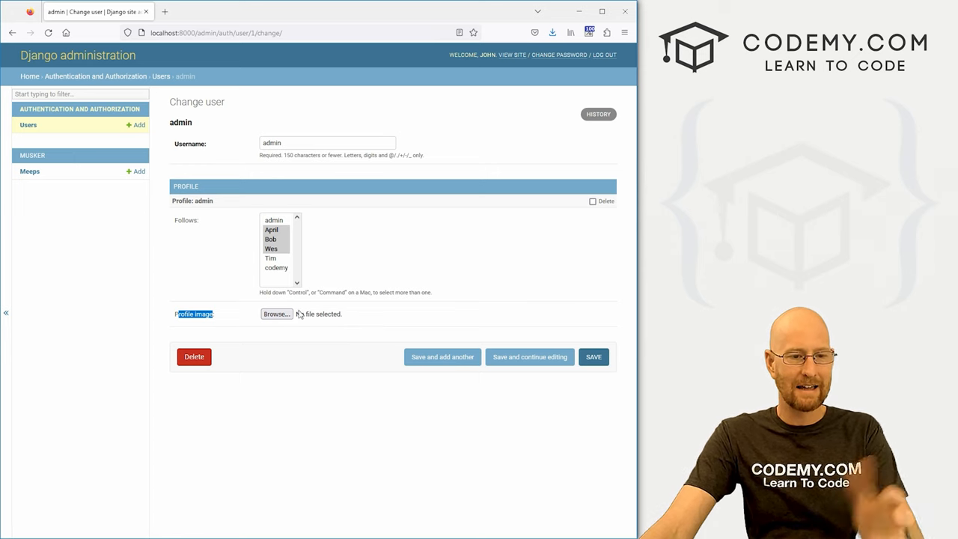
pyautogui.click(275, 315)
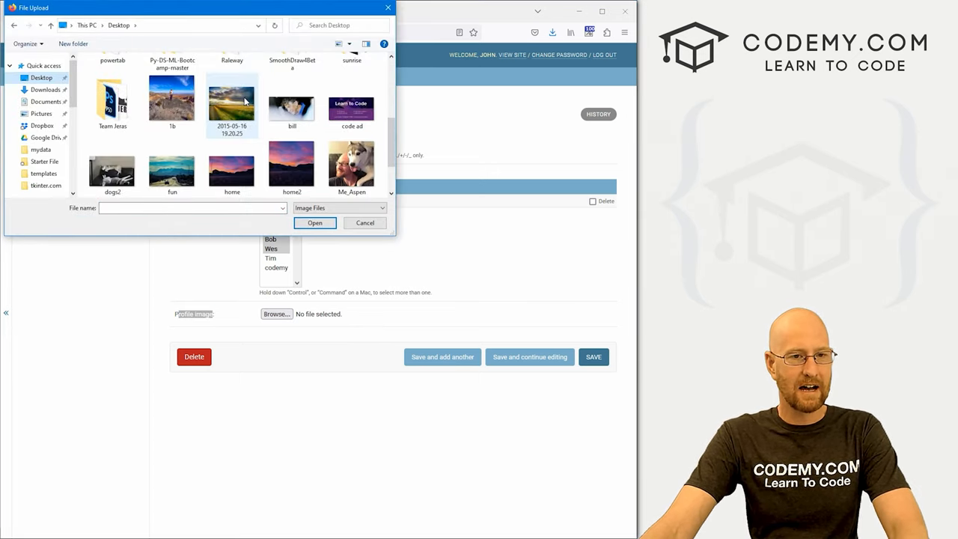
# Save the admin user with the new profile image and return to the project code.
pyautogui.scroll(-3)
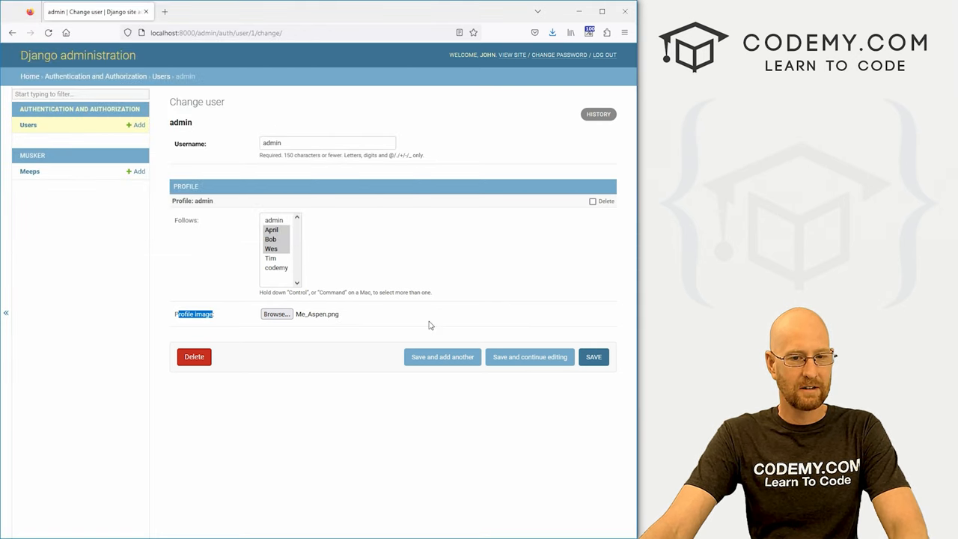
pyautogui.click(593, 356)
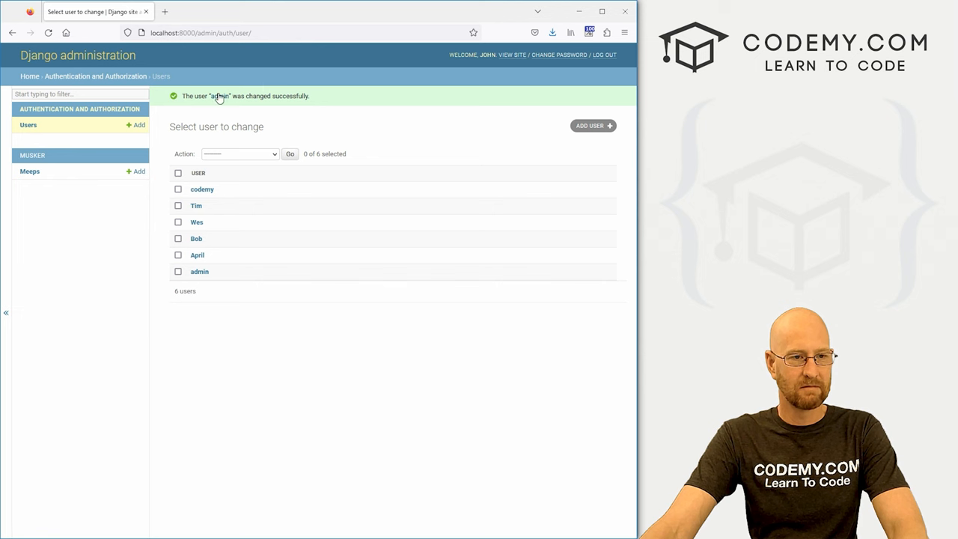
pyautogui.click(199, 270)
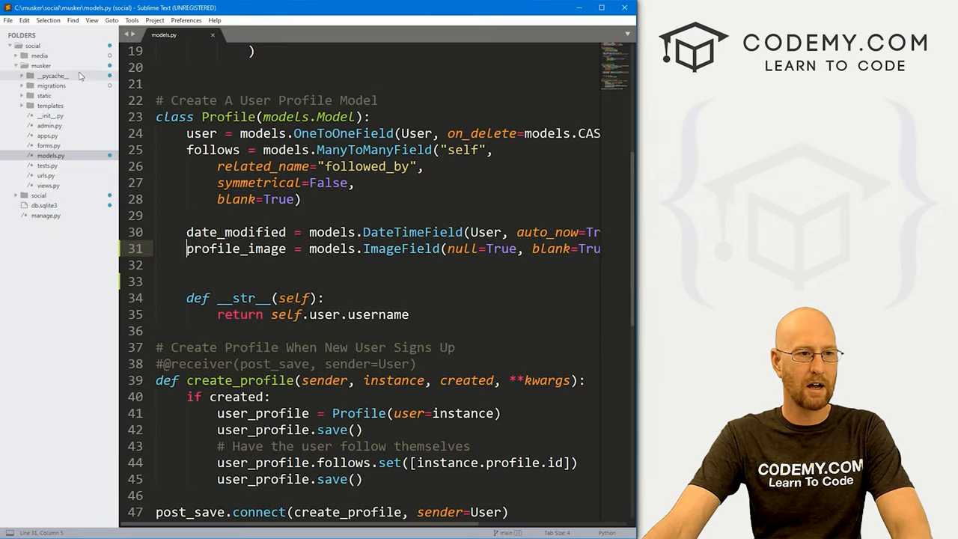
# Review the media/images folder, the images/ upload_to path, media settings and URLs, then close the files.
pyautogui.click(17, 66)
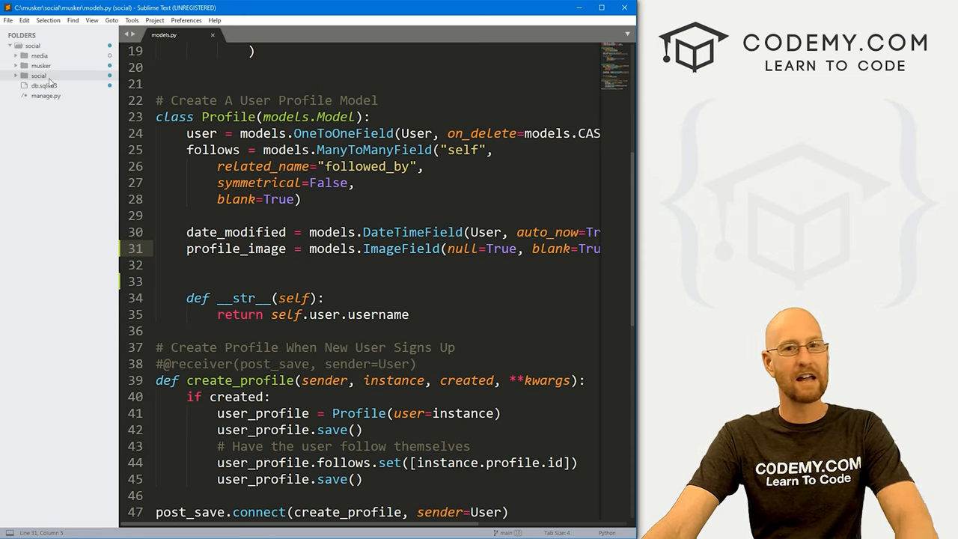
pyautogui.click(39, 55)
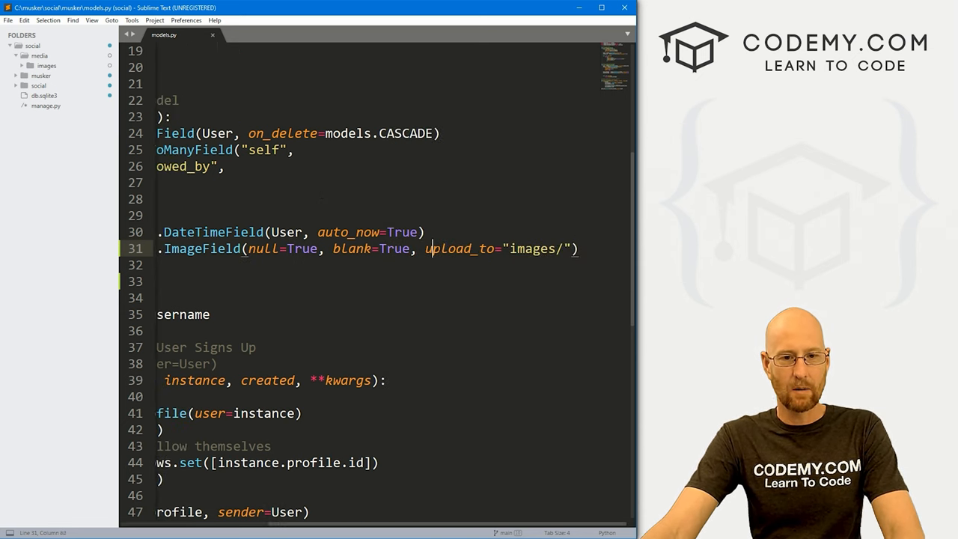
pyautogui.doubleClick(533, 248)
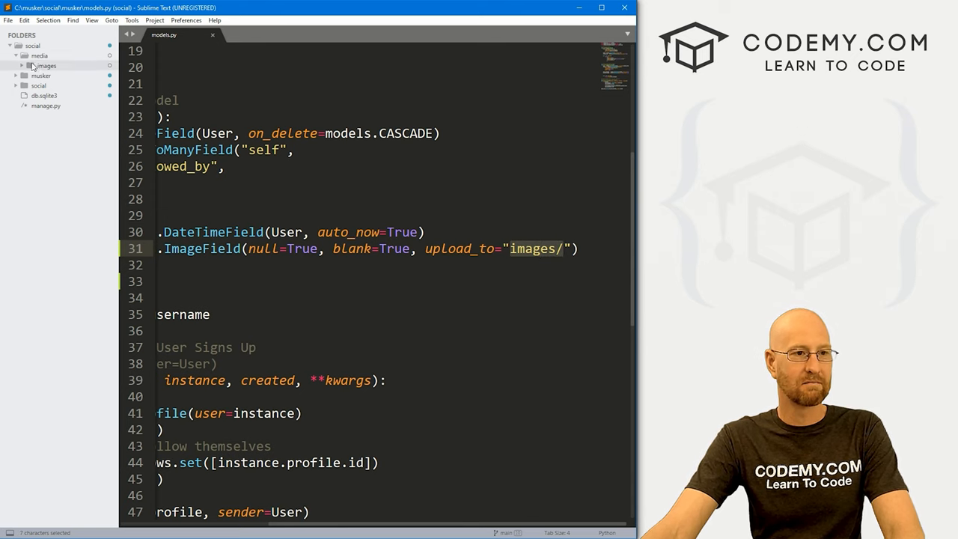
pyautogui.moveTo(72, 68)
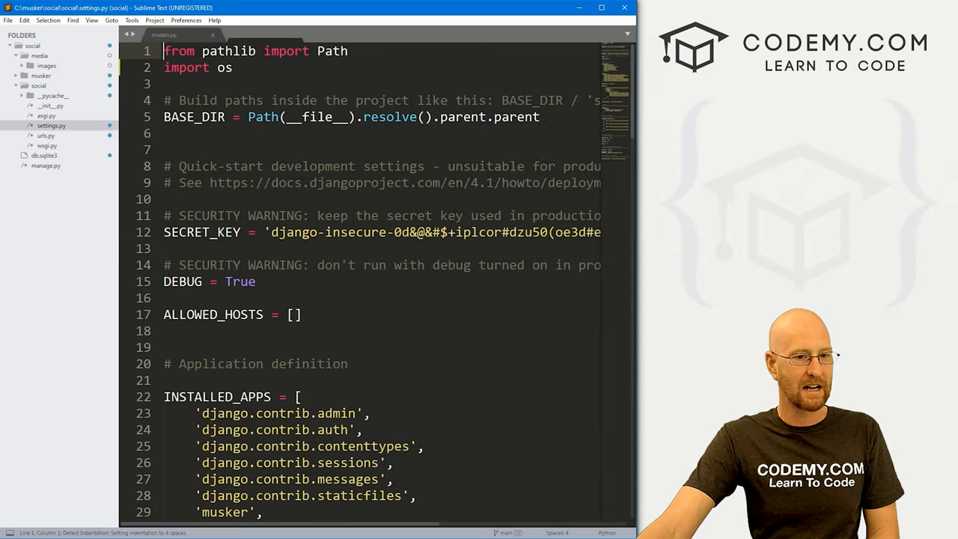
pyautogui.scroll(-3)
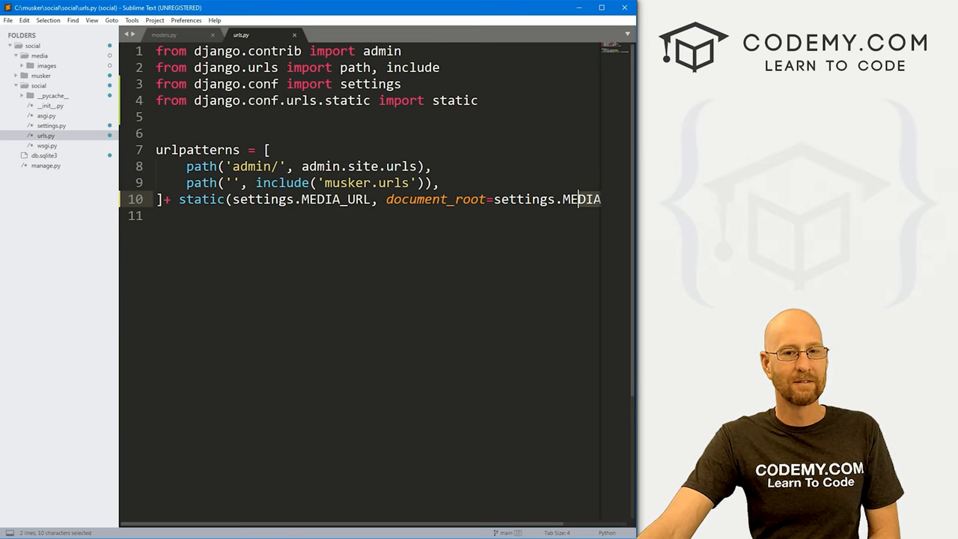
pyautogui.click(165, 35)
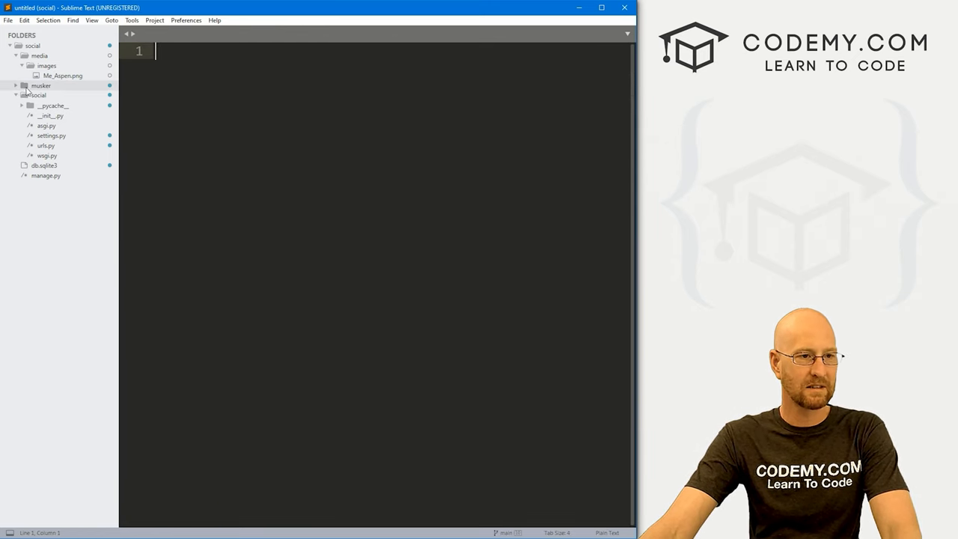
# Reach profile.html under musker/templates and insert blank lines above the Follows card div.
pyautogui.click(30, 55)
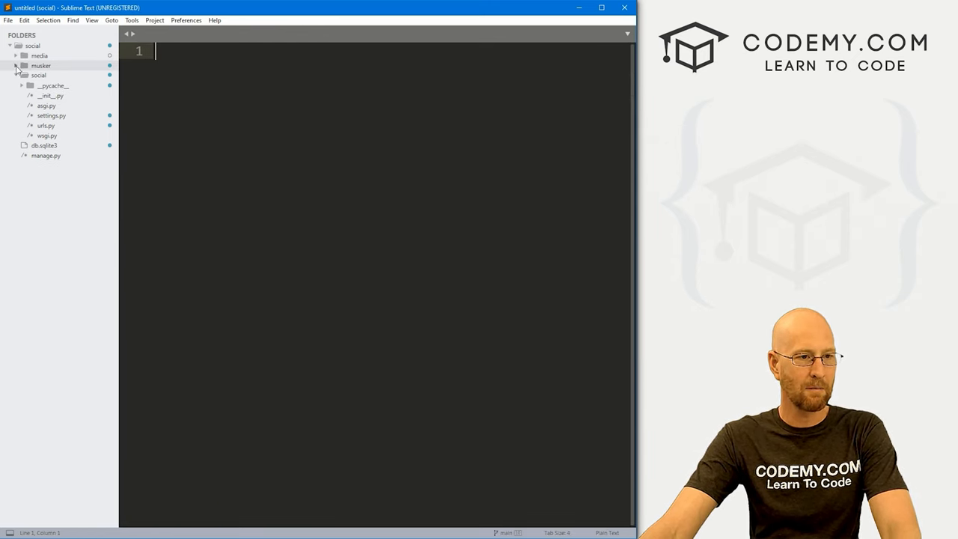
pyautogui.click(16, 66)
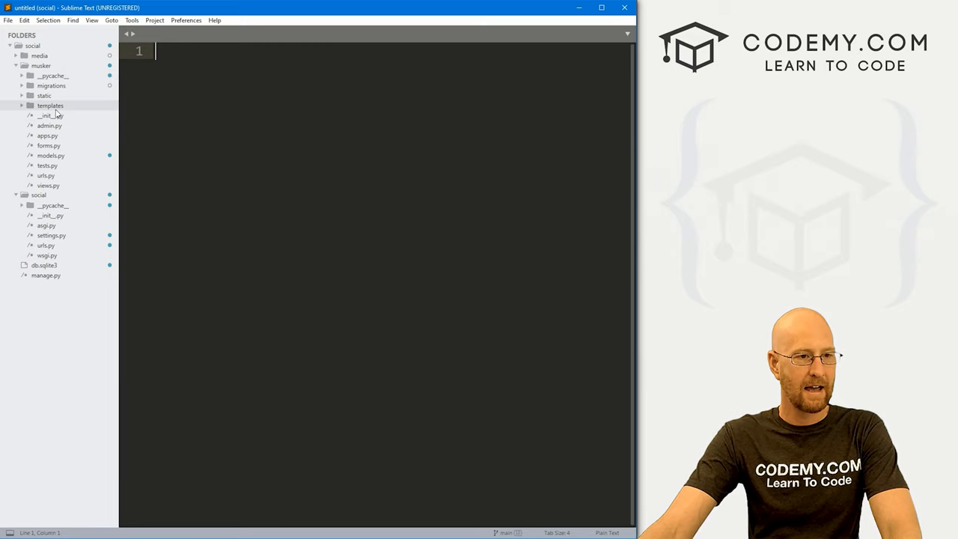
pyautogui.click(51, 104)
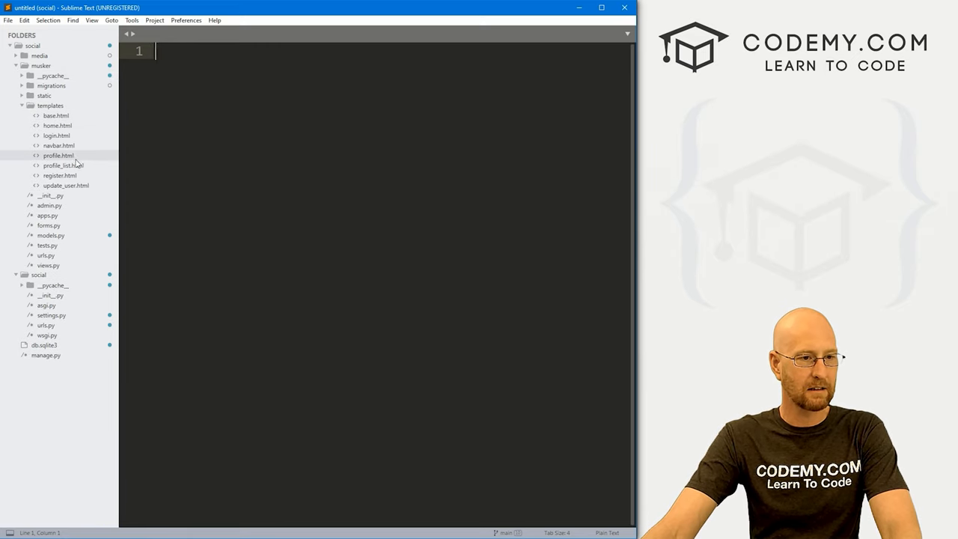
pyautogui.click(57, 154)
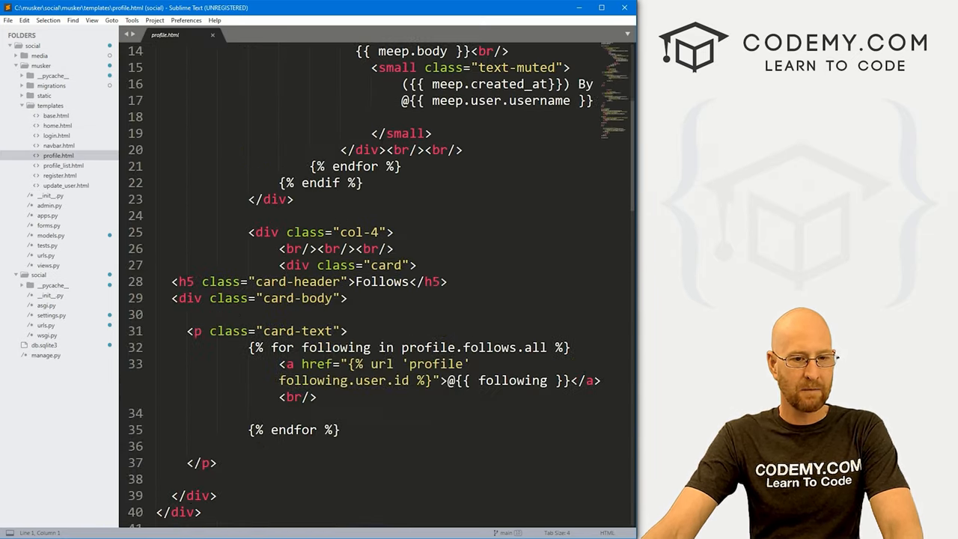
pyautogui.scroll(-3)
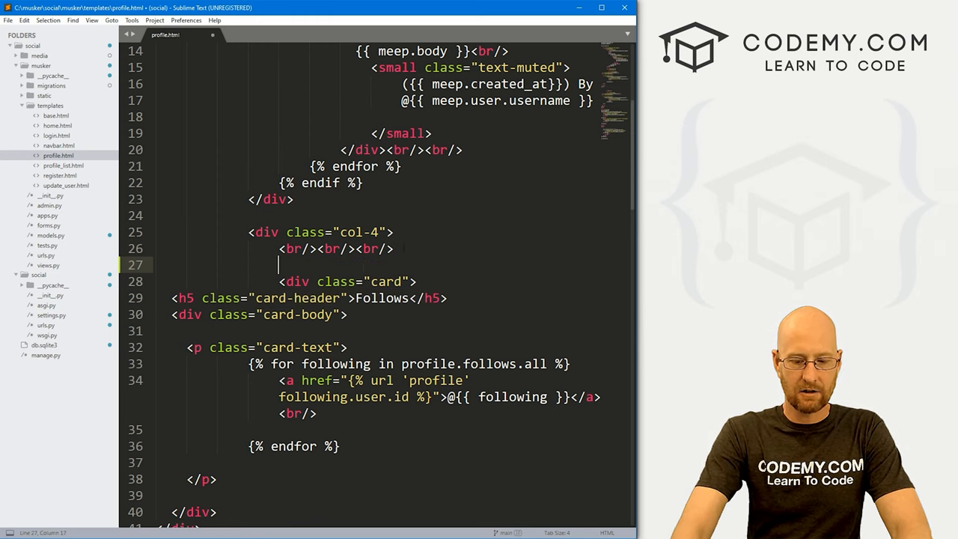
pyautogui.write('HERE')
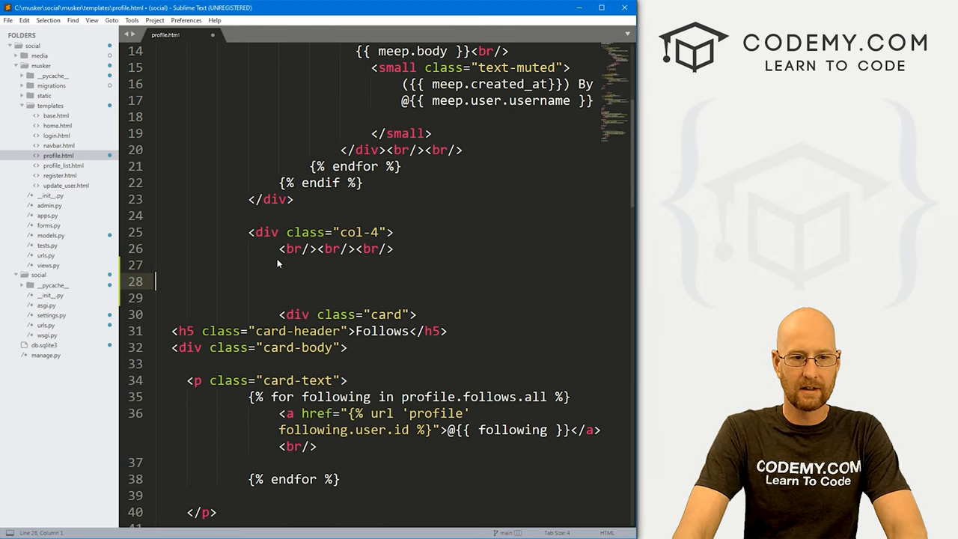
# Add {% if profile.profile_image %} ... YES ... {% endif %} above the Follows card and check admin's profile.
pyautogui.write('{}')
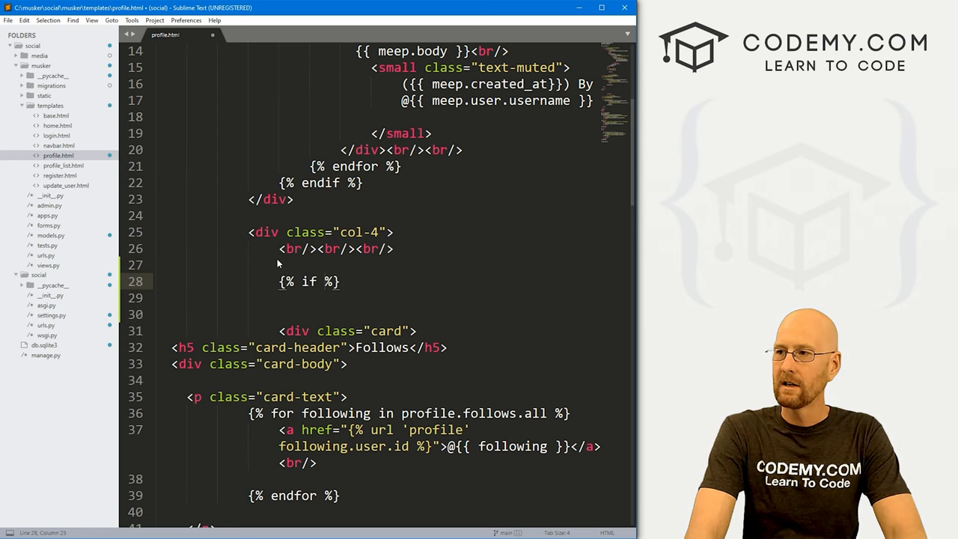
pyautogui.write('profile.')
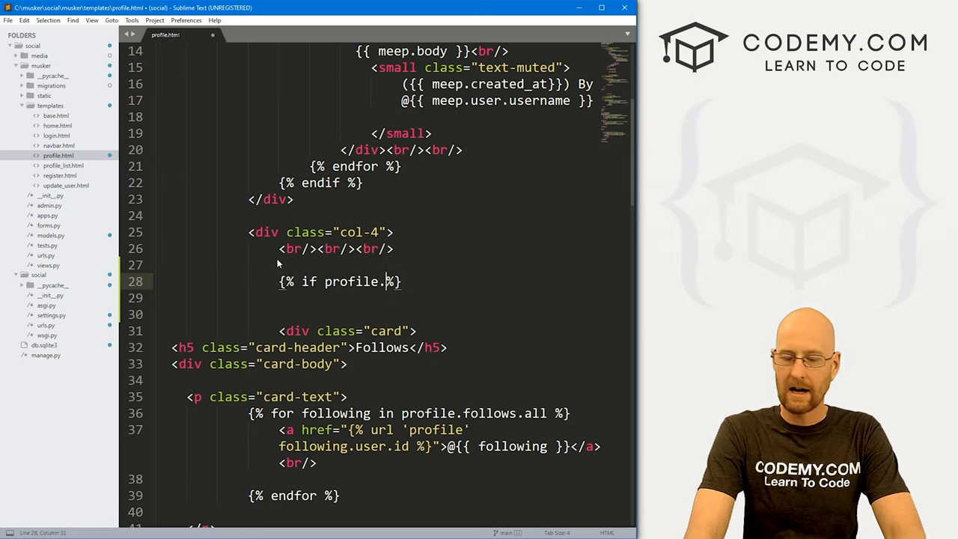
pyautogui.write('profile_image')
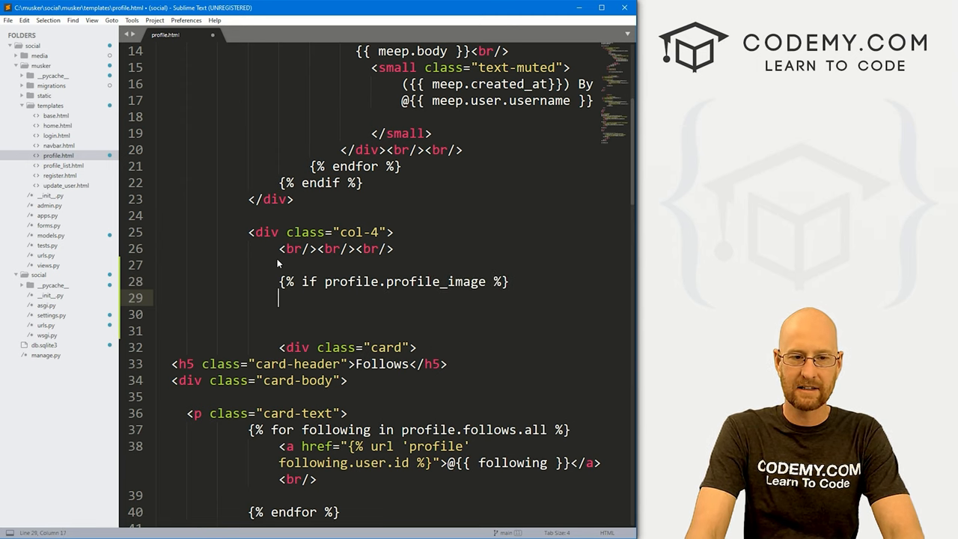
pyautogui.press('backspace')
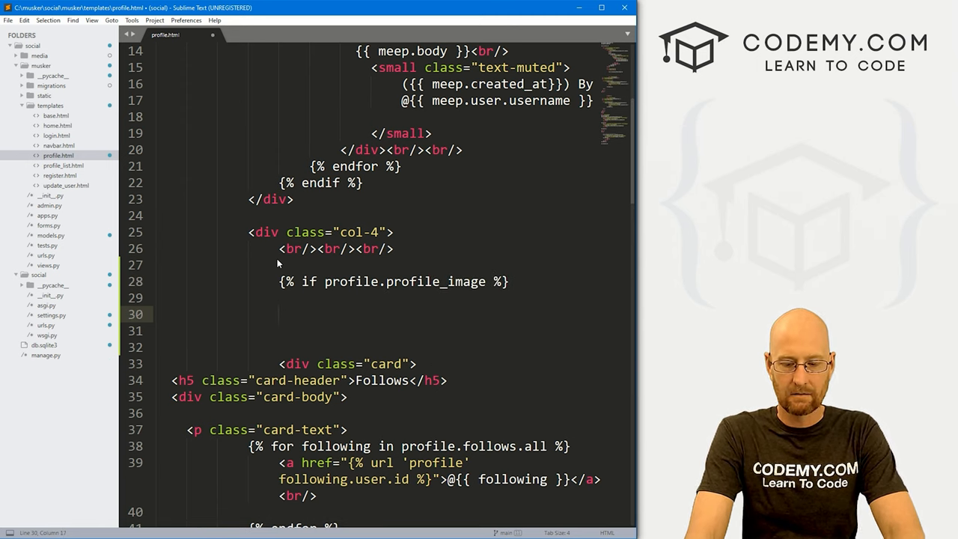
pyautogui.write('{% end%}')
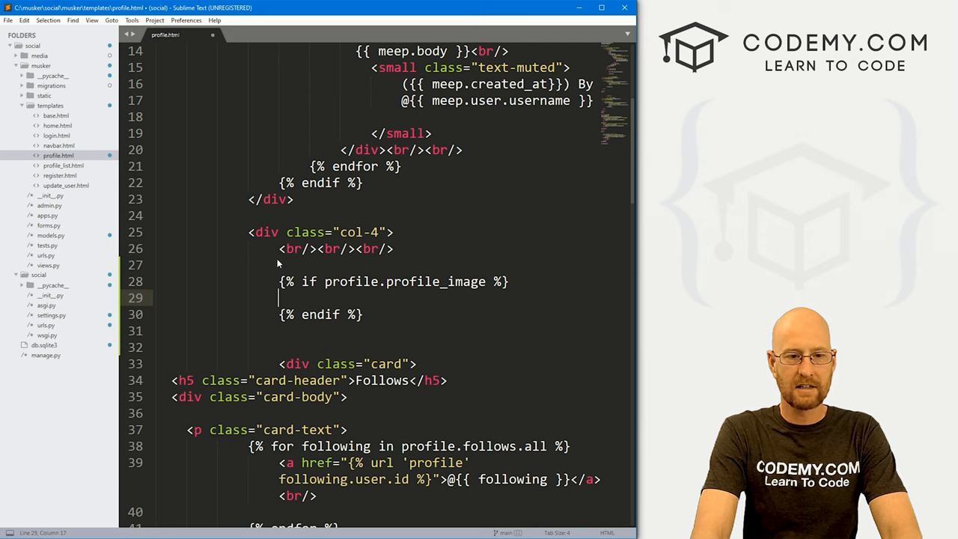
pyautogui.write('YES')
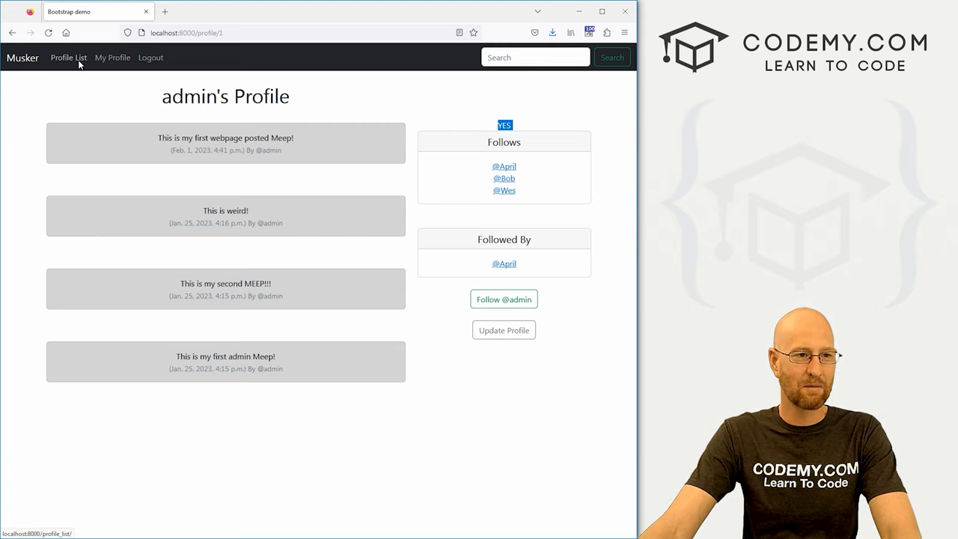
pyautogui.click(503, 166)
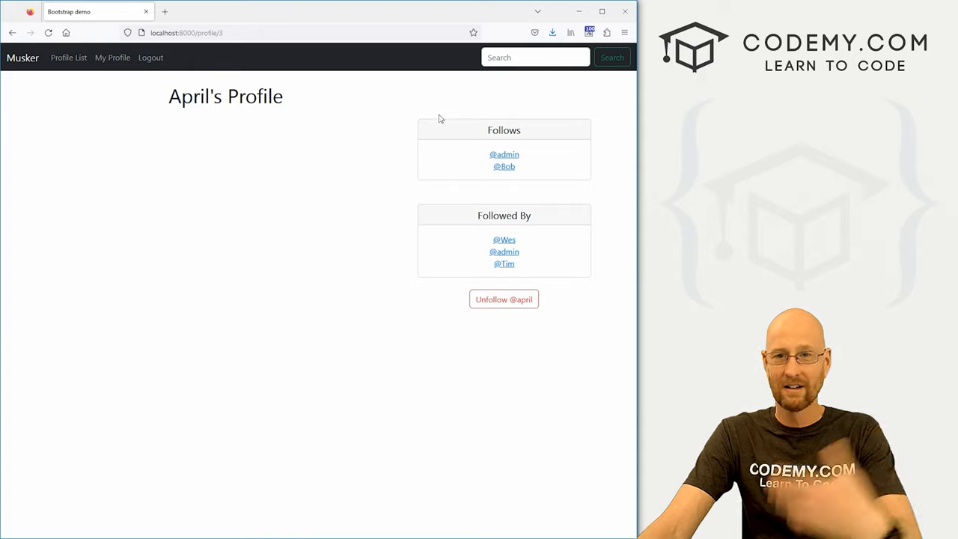
pyautogui.moveTo(112, 57)
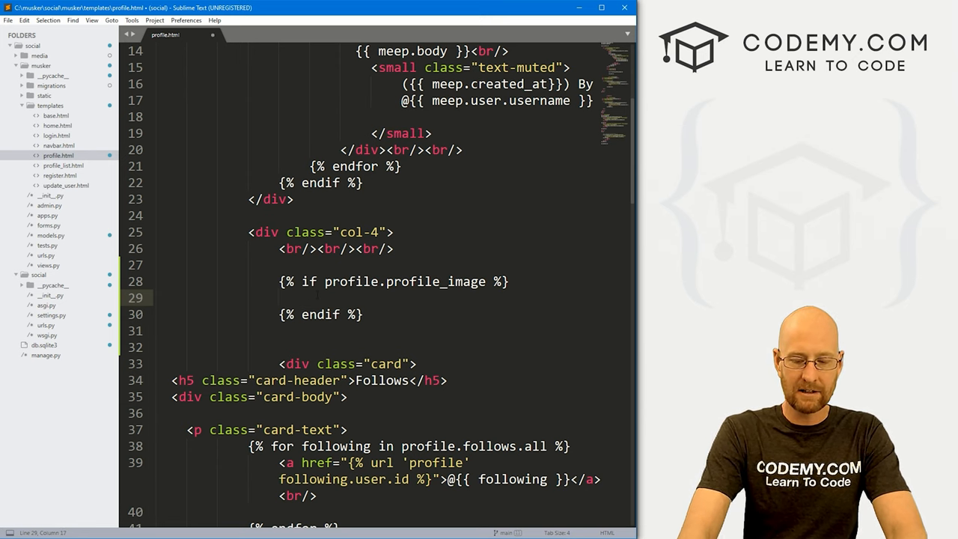
# Replace YES with {{ profile.profile_image }} inside the if block.
pyautogui.write('{{ }}')
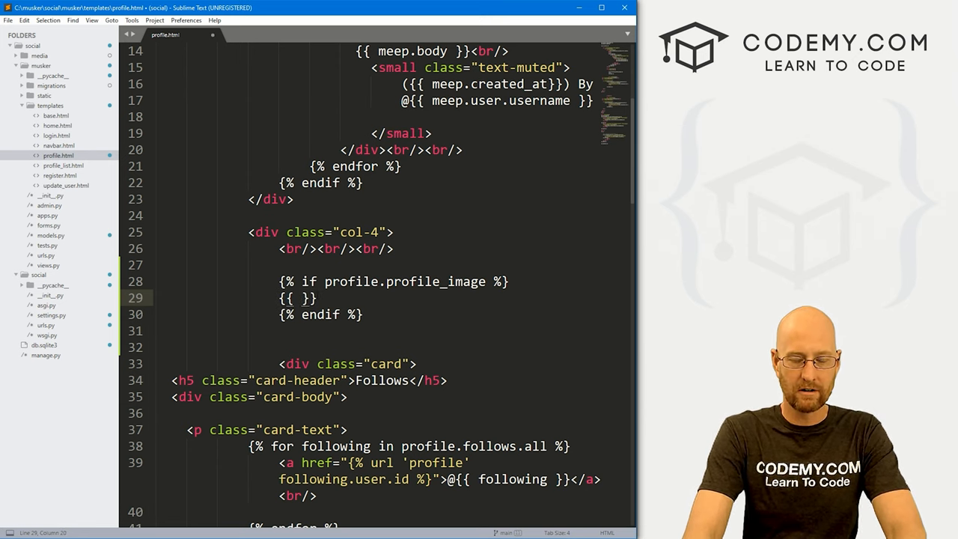
pyautogui.write('profile.p')
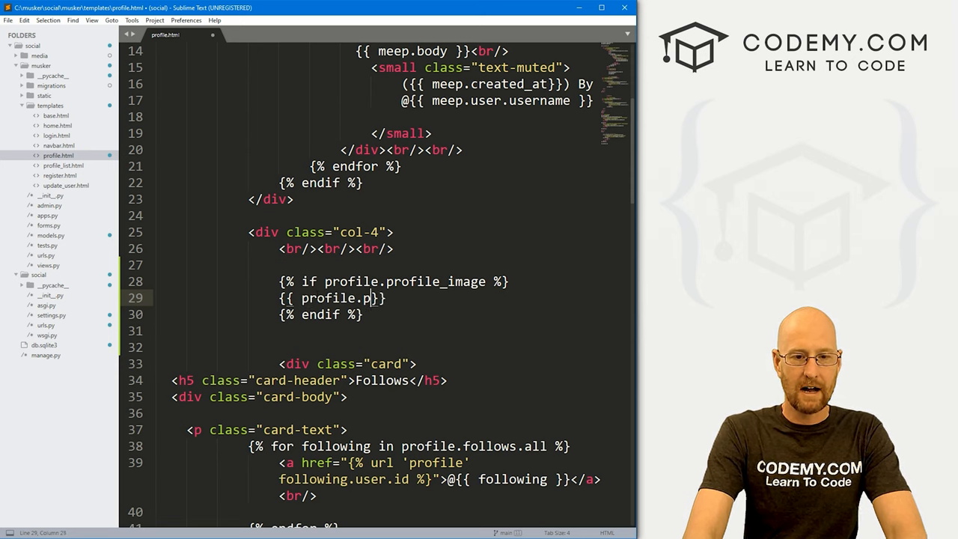
pyautogui.write('rofile_image')
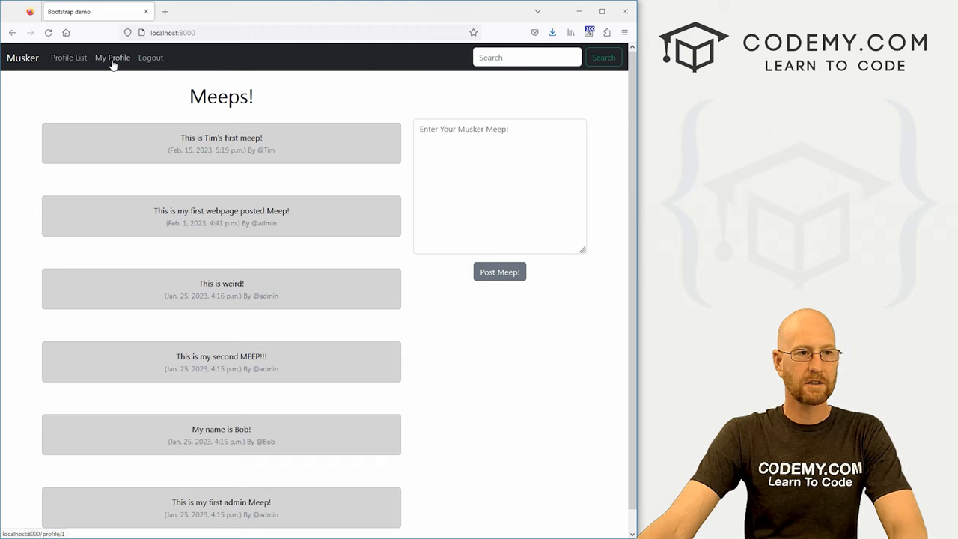
# See images/Me_Aspen.png on admin's profile, visit that path directly for a 404, and go back.
pyautogui.click(112, 56)
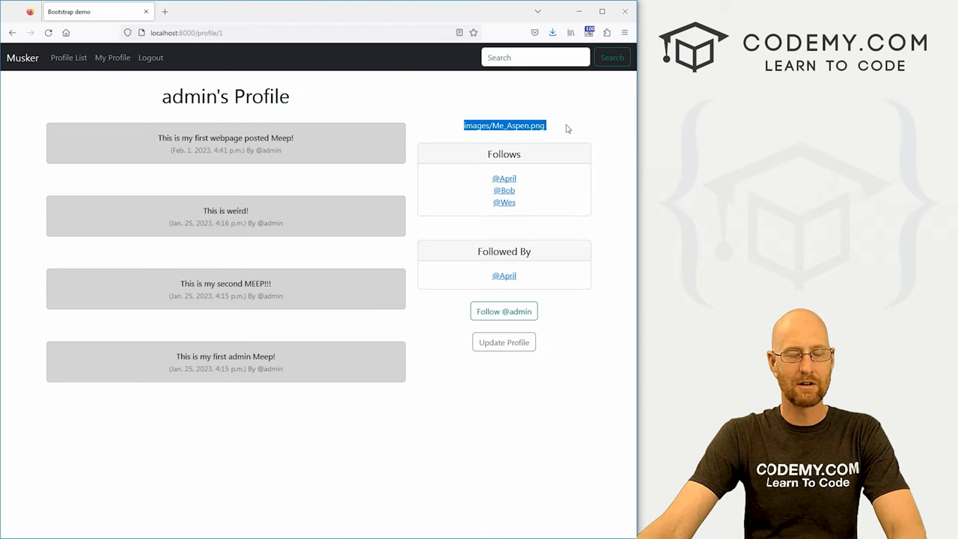
pyautogui.click(565, 129)
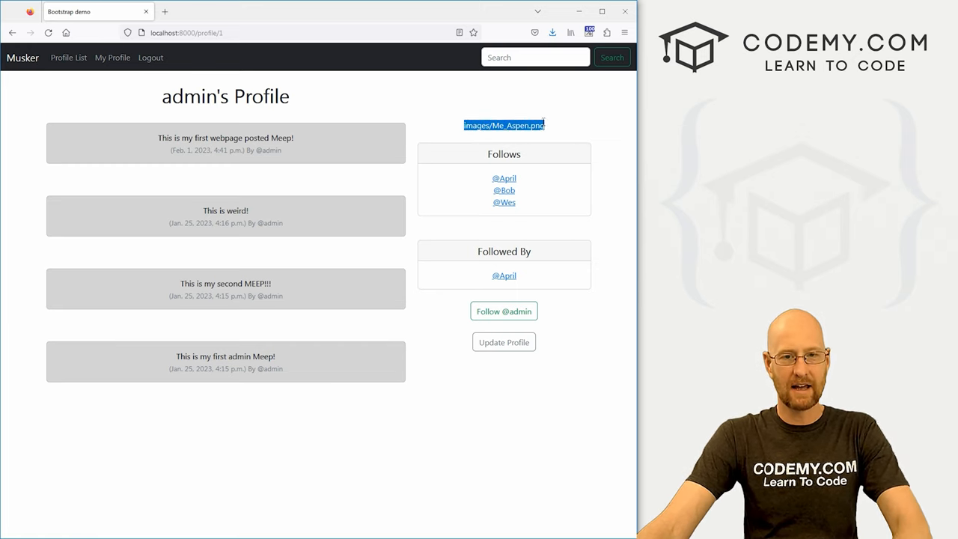
pyautogui.click(187, 33)
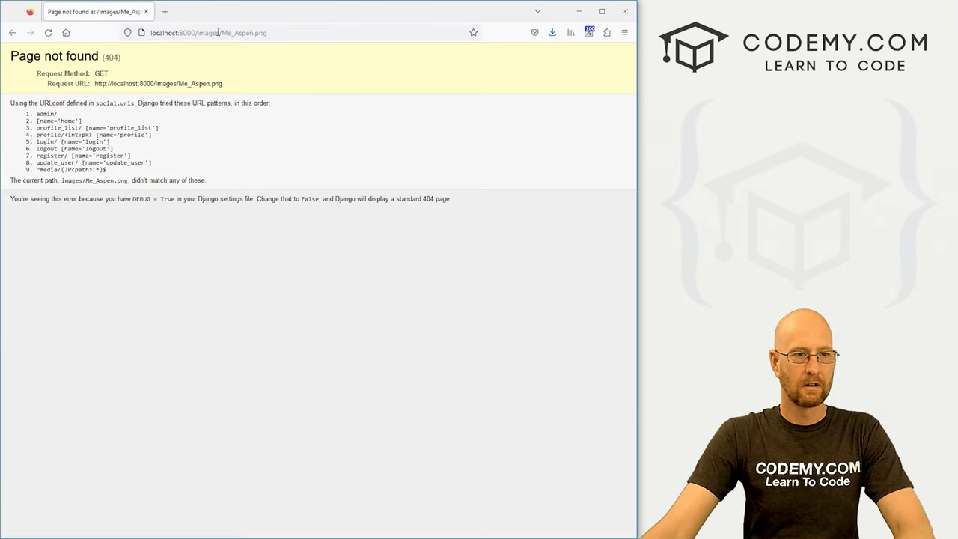
pyautogui.click(216, 33)
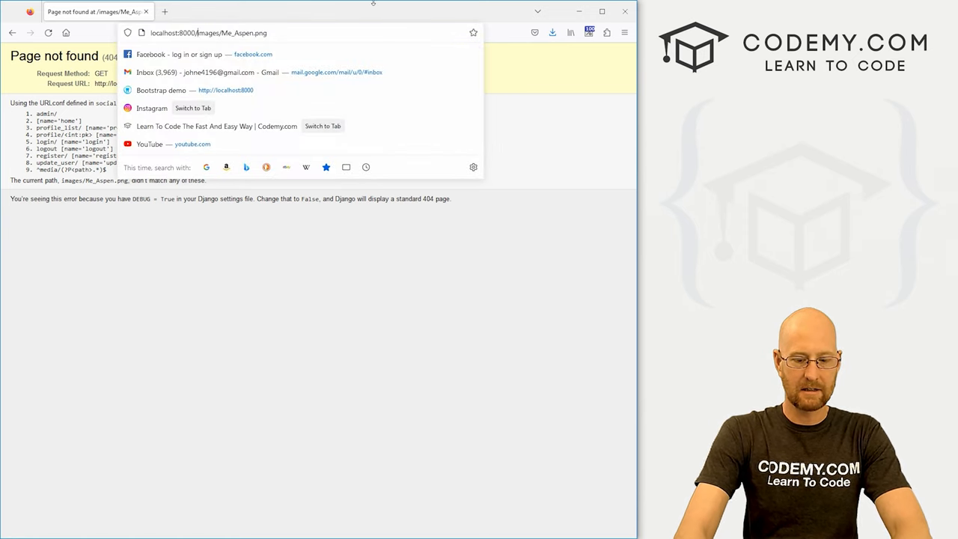
pyautogui.press('Enter')
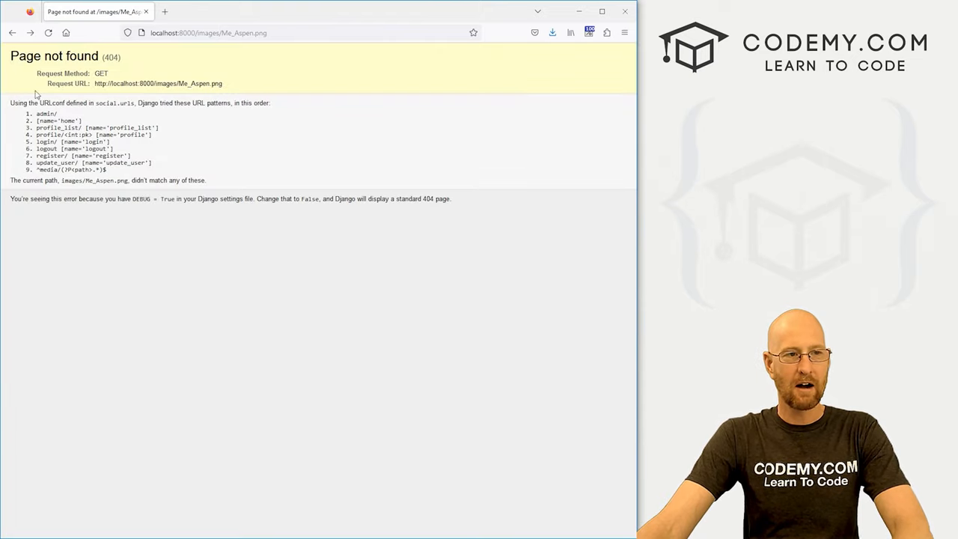
pyautogui.click(12, 33)
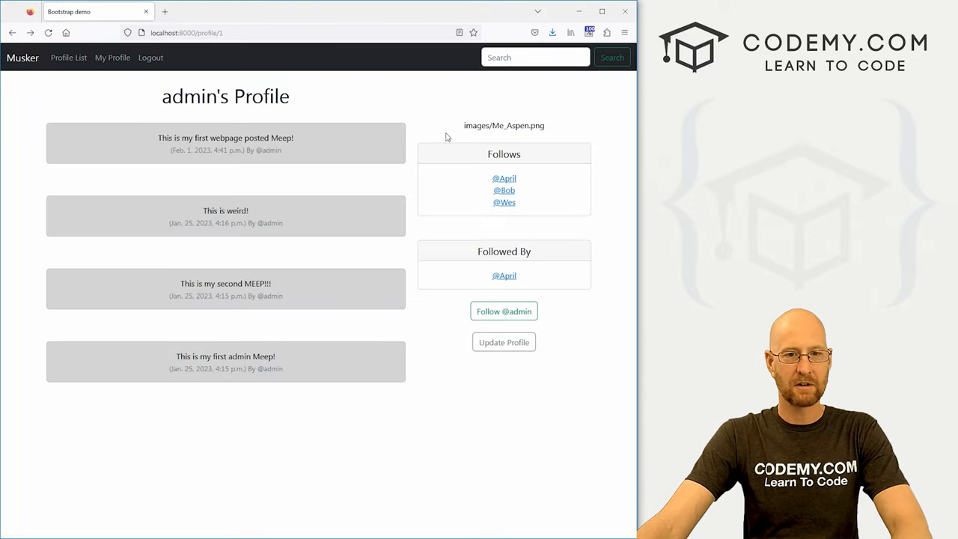
# Select the profile_image variable in the template for editing.
pyautogui.doubleClick(502, 126)
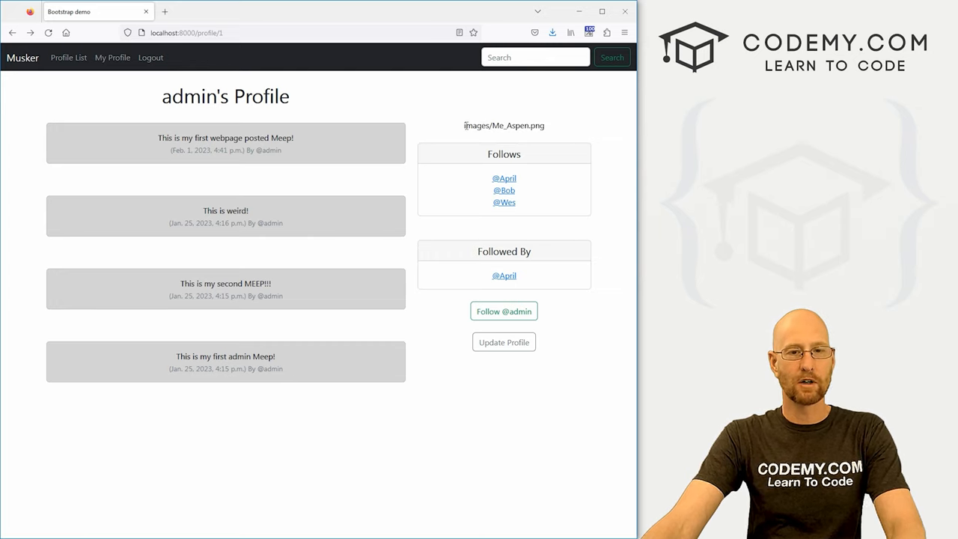
pyautogui.moveTo(520, 121)
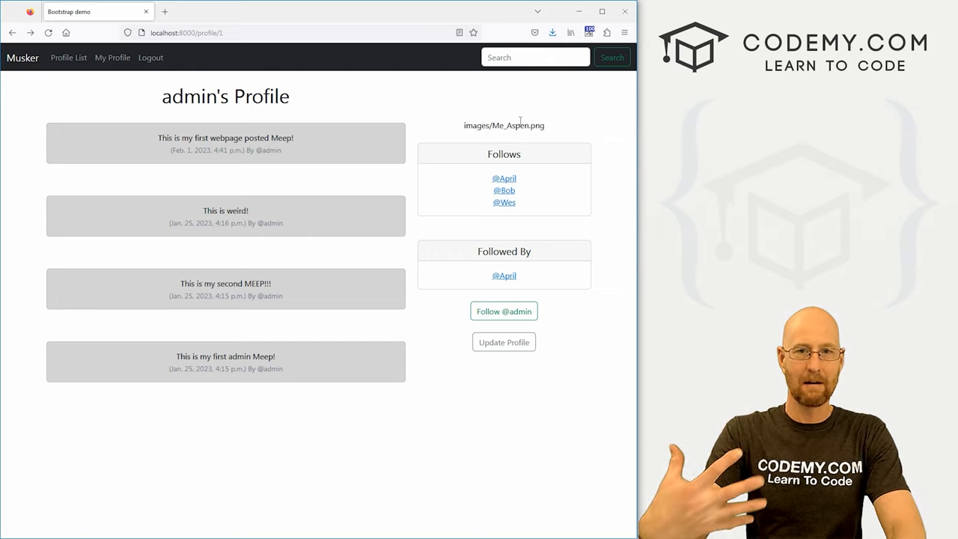
pyautogui.moveTo(464, 135)
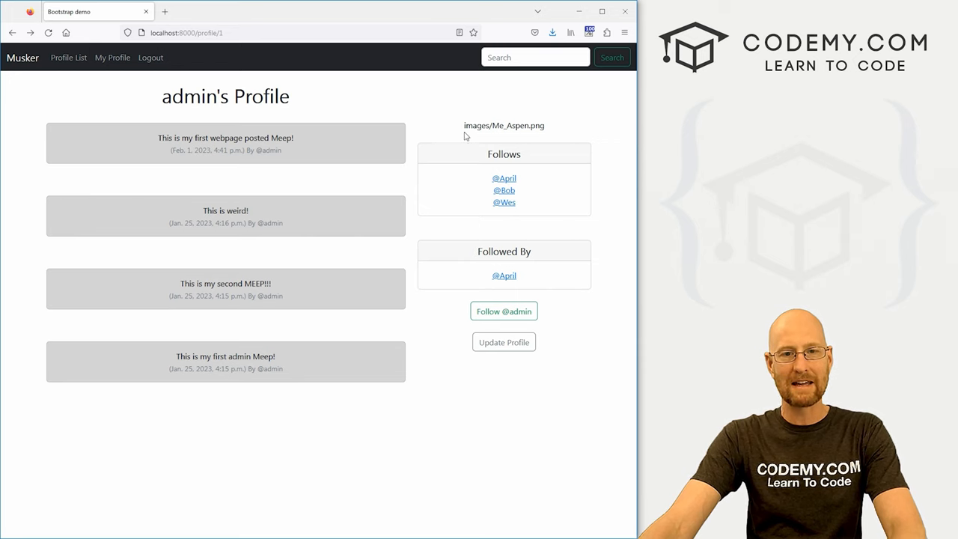
pyautogui.doubleClick(503, 125)
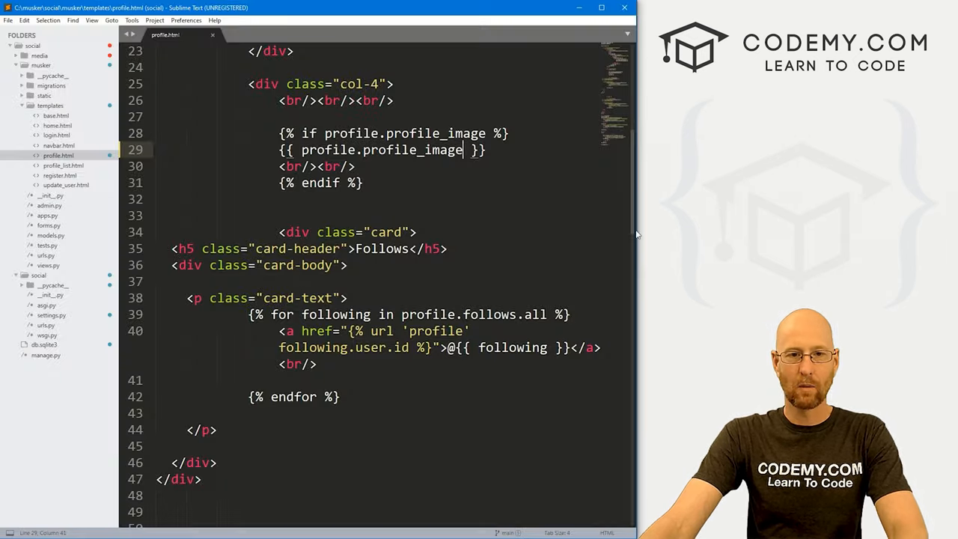
# Wrap profile.profile_image.url in an <img src="..."> tag so admin's profile shows the photo.
pyautogui.write('.url')
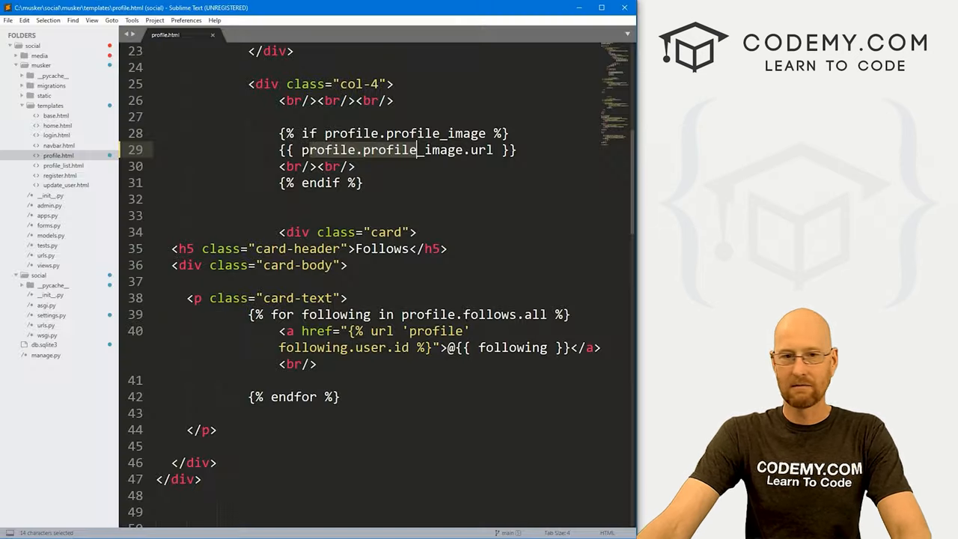
pyautogui.write('<')
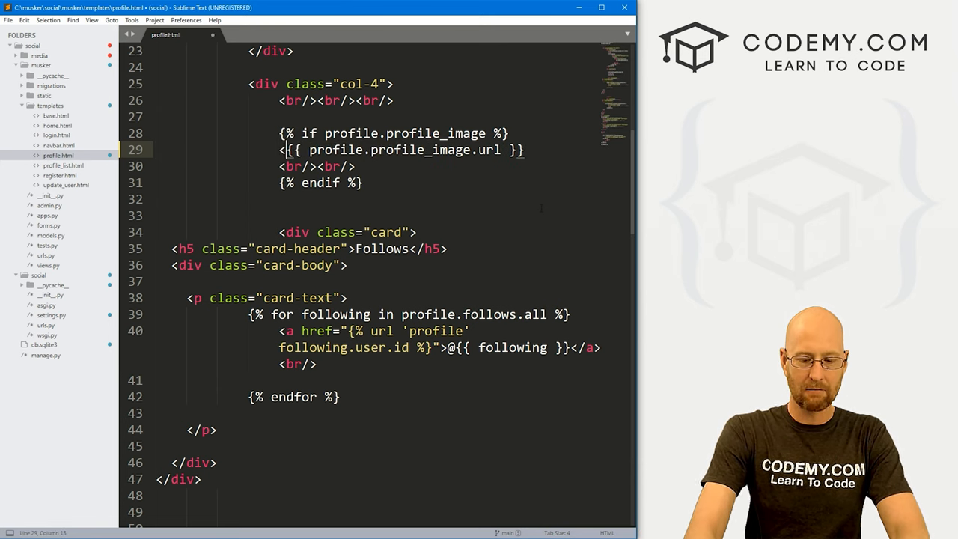
pyautogui.write('img')
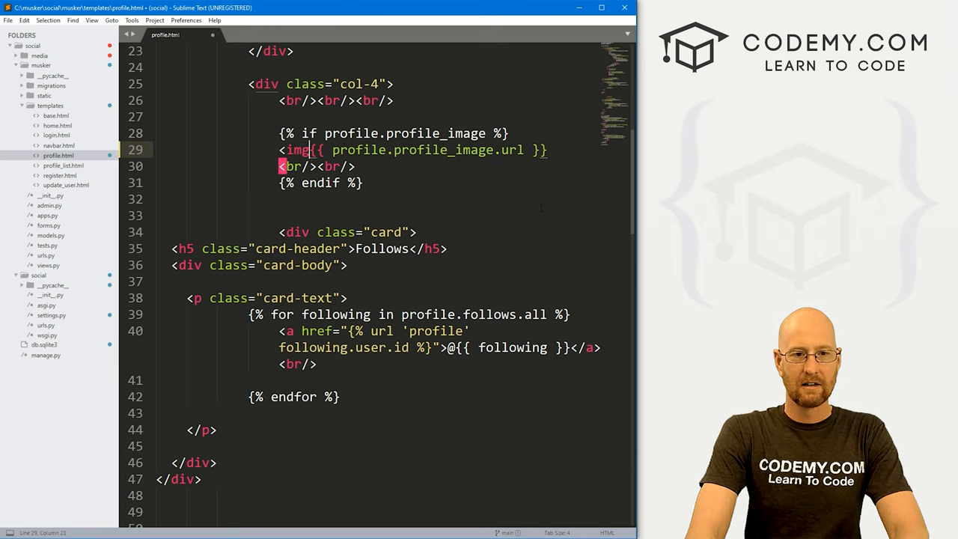
pyautogui.write('src="')
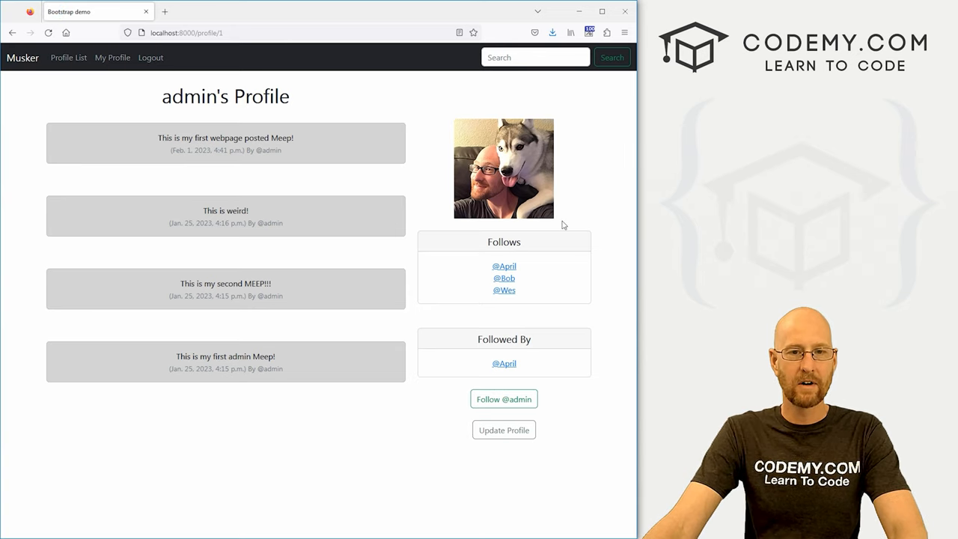
# Go to Django administration, Users, and the admin user's change page, scrolled to the profile image field.
pyautogui.click(185, 33)
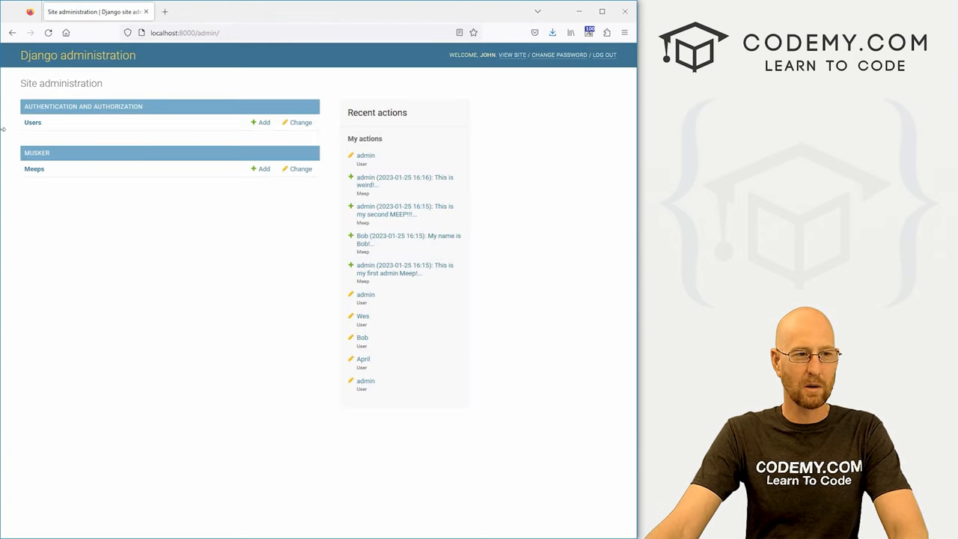
pyautogui.click(33, 123)
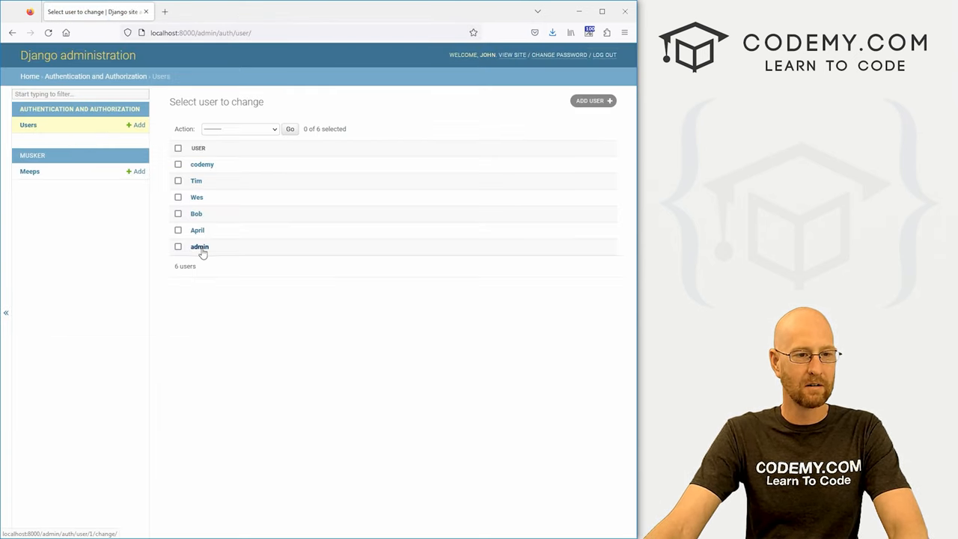
pyautogui.click(297, 329)
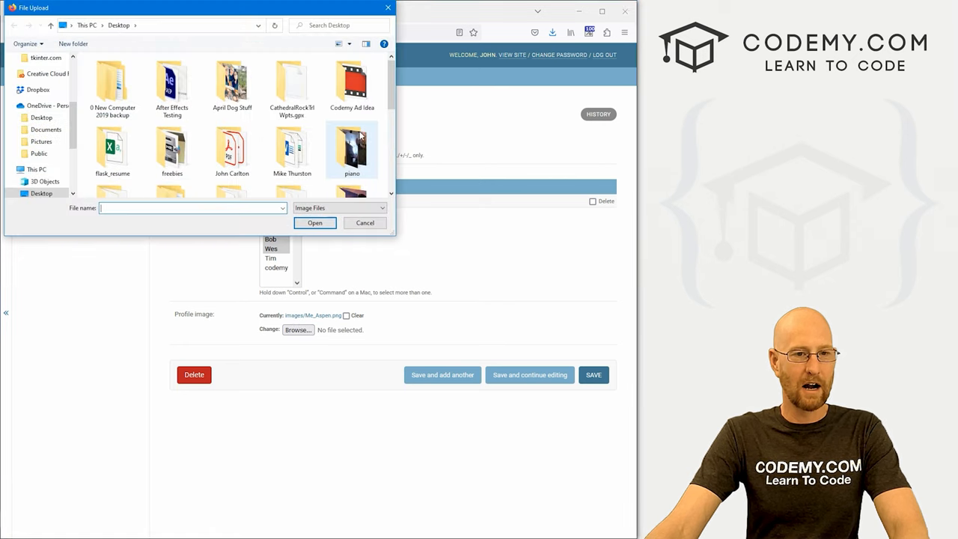
pyautogui.scroll(-3)
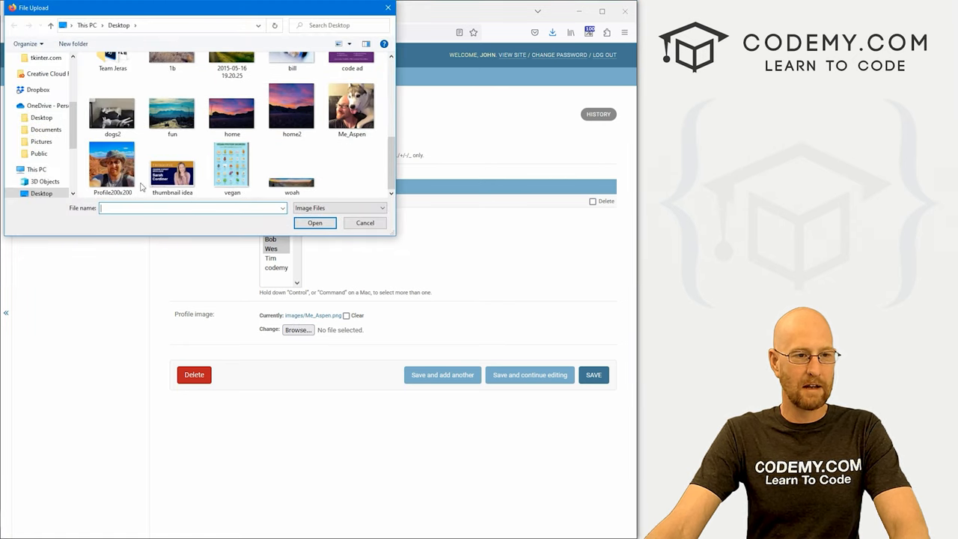